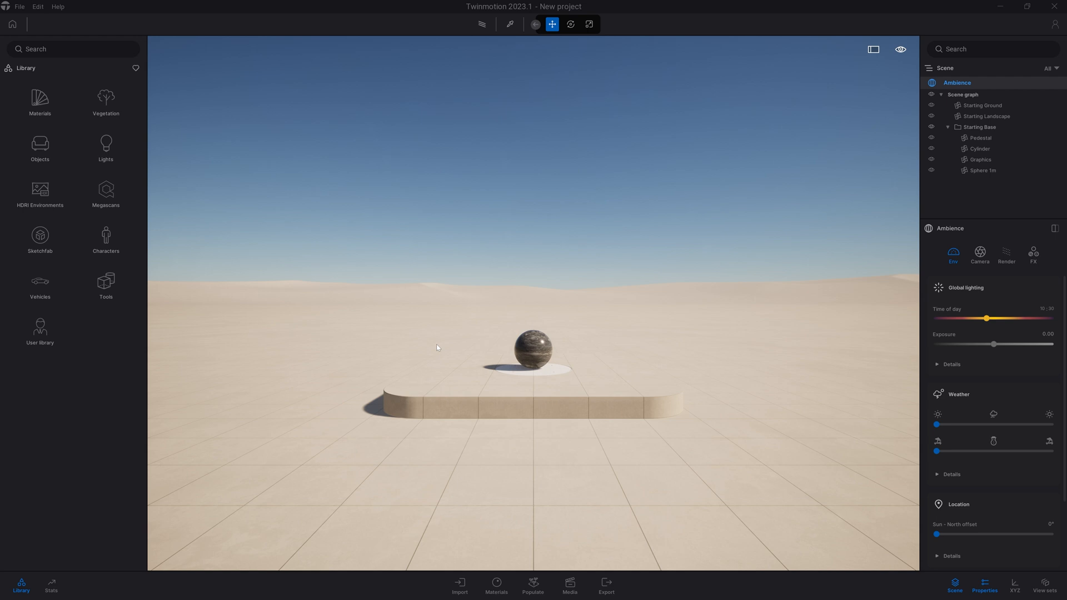
{"action": "mouse_move", "coordinate": [454, 508]}
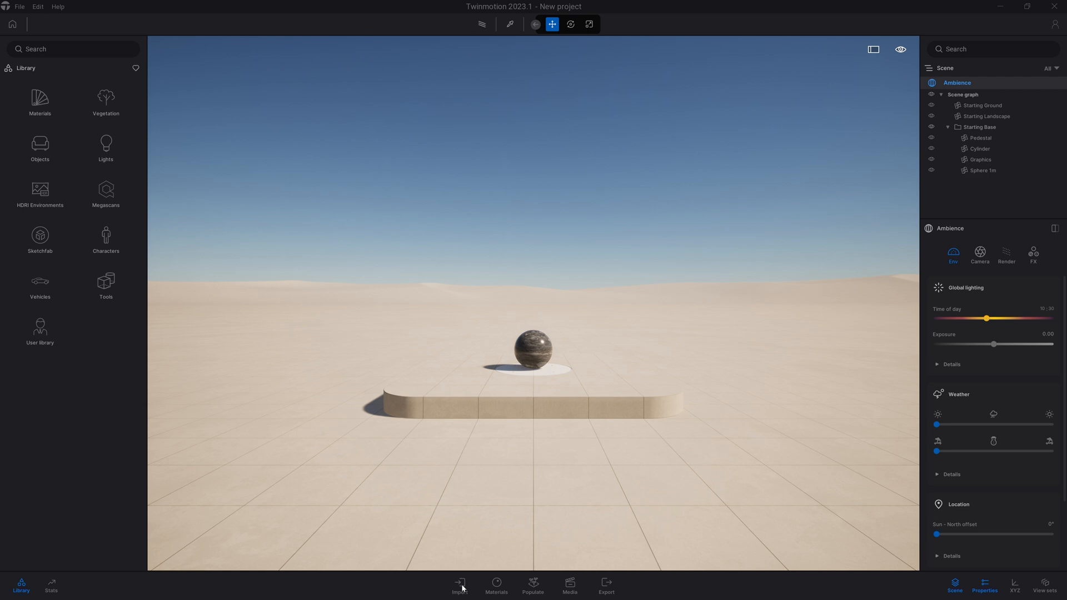
- Open the Import panel from the bottom toolbar
{"action": "left_click", "coordinate": [460, 586]}
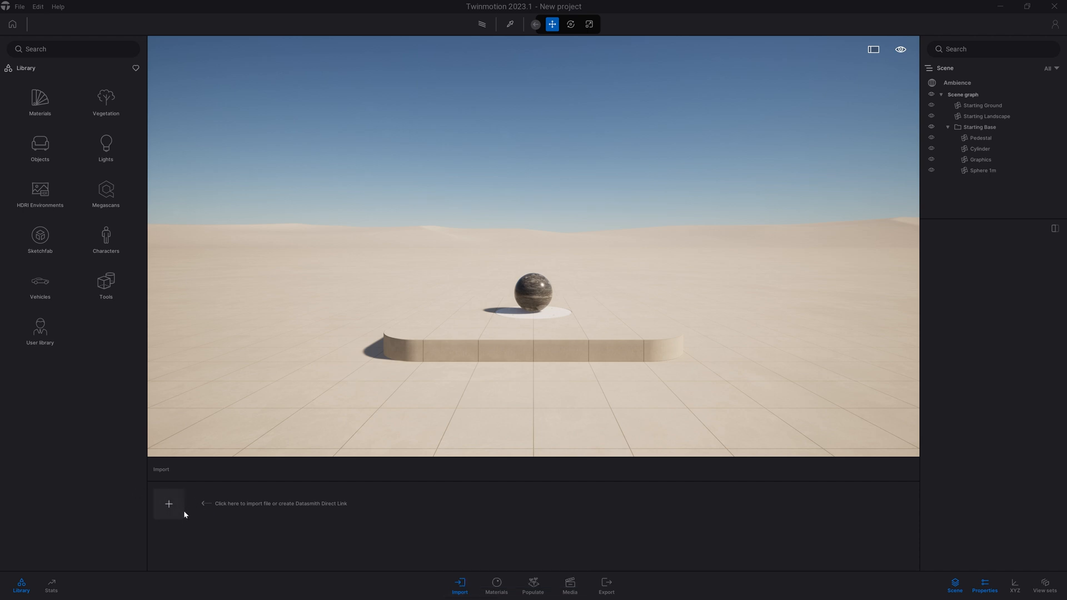
{"action": "mouse_move", "coordinate": [205, 507]}
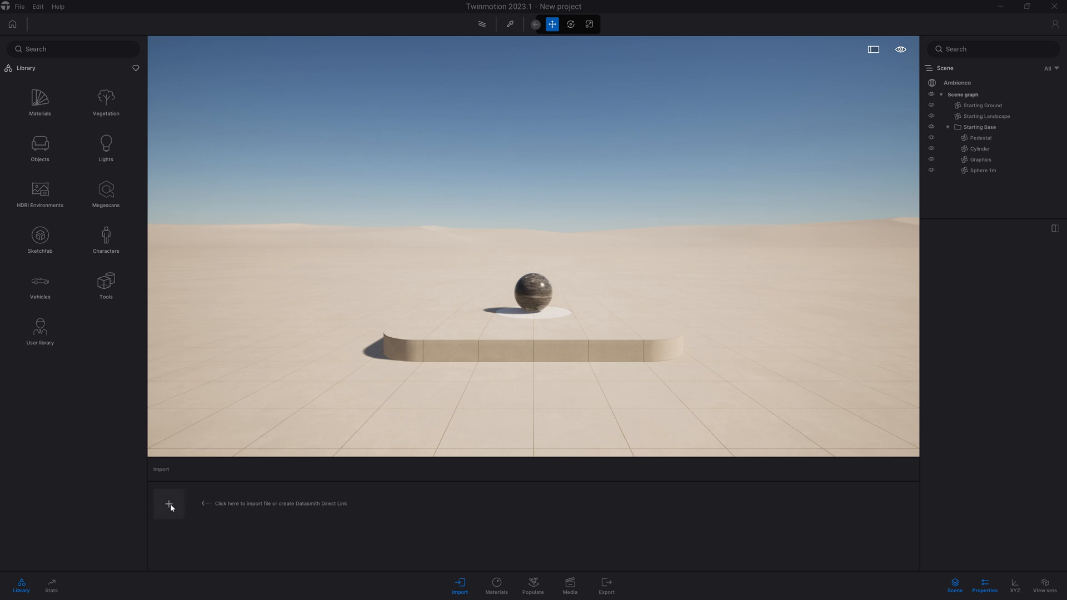
- Start a new import on the Geometry tab using the + button
{"action": "left_click", "coordinate": [169, 506]}
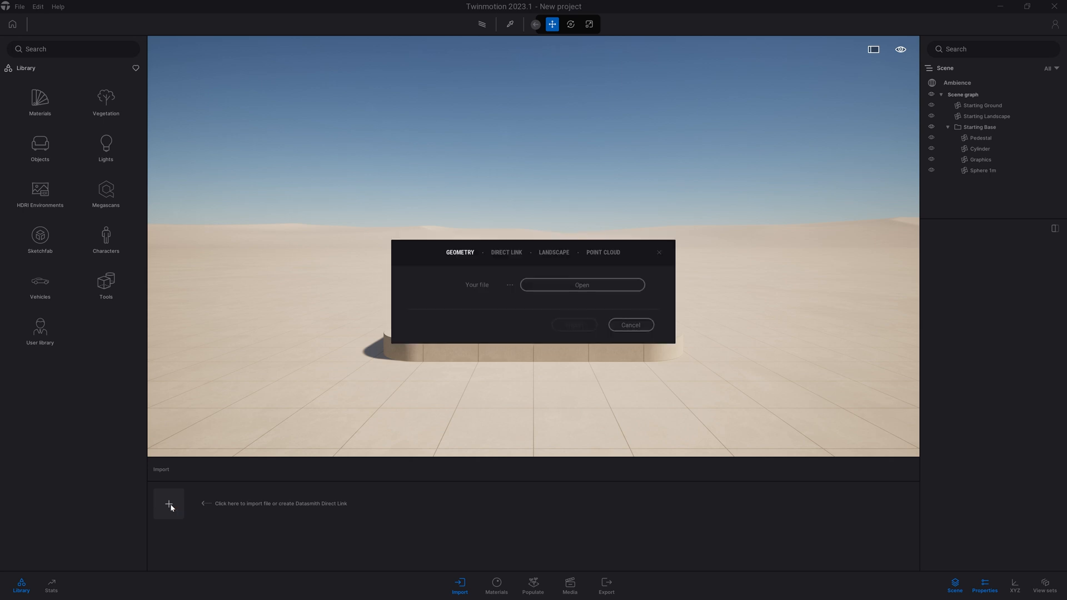
{"action": "mouse_move", "coordinate": [408, 255]}
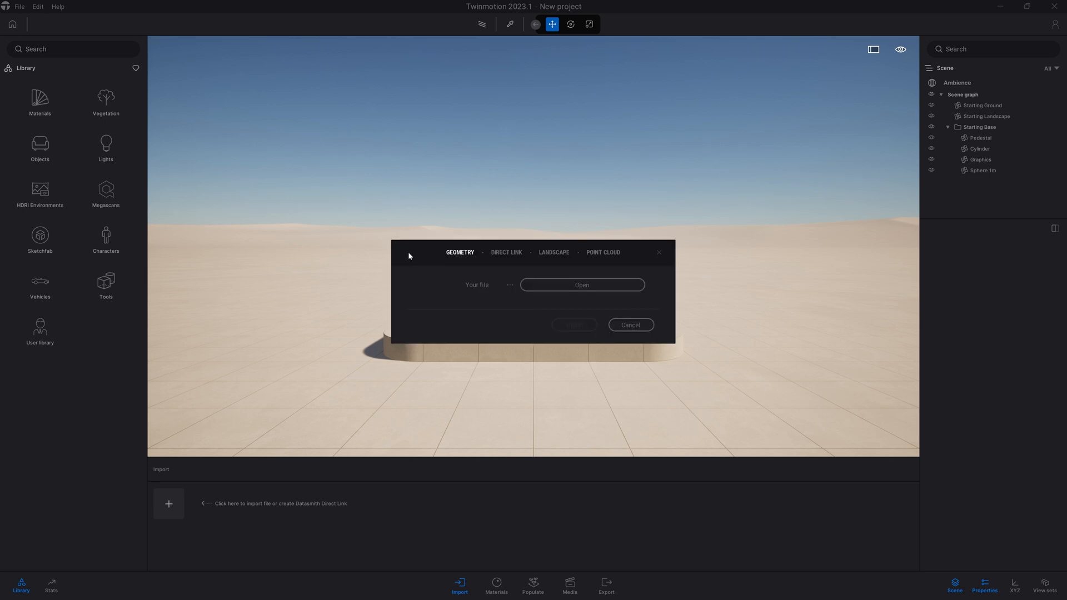
{"action": "mouse_move", "coordinate": [477, 246]}
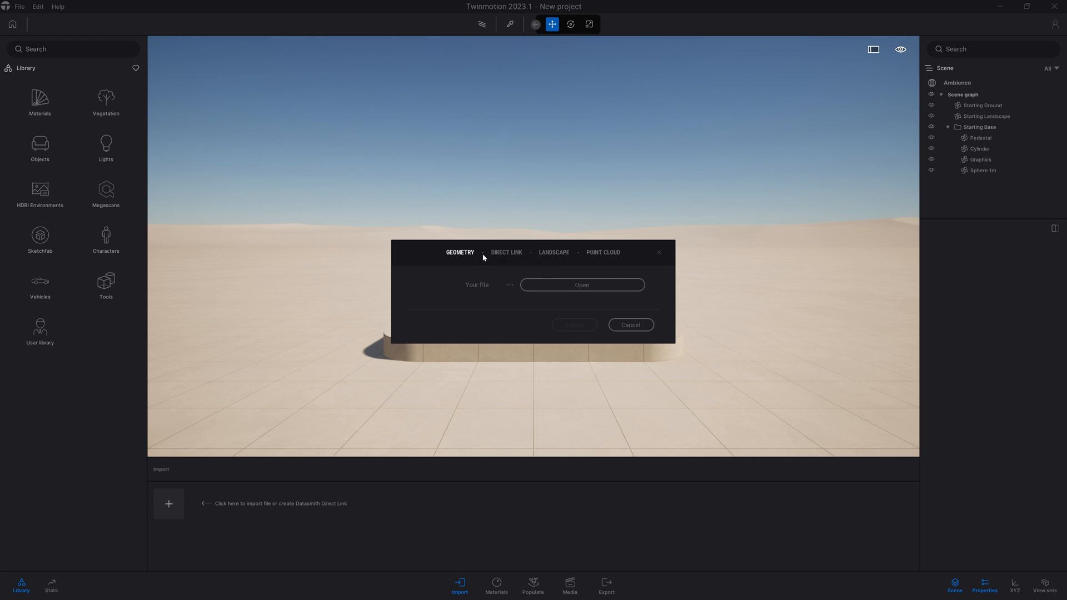
{"action": "mouse_move", "coordinate": [514, 266]}
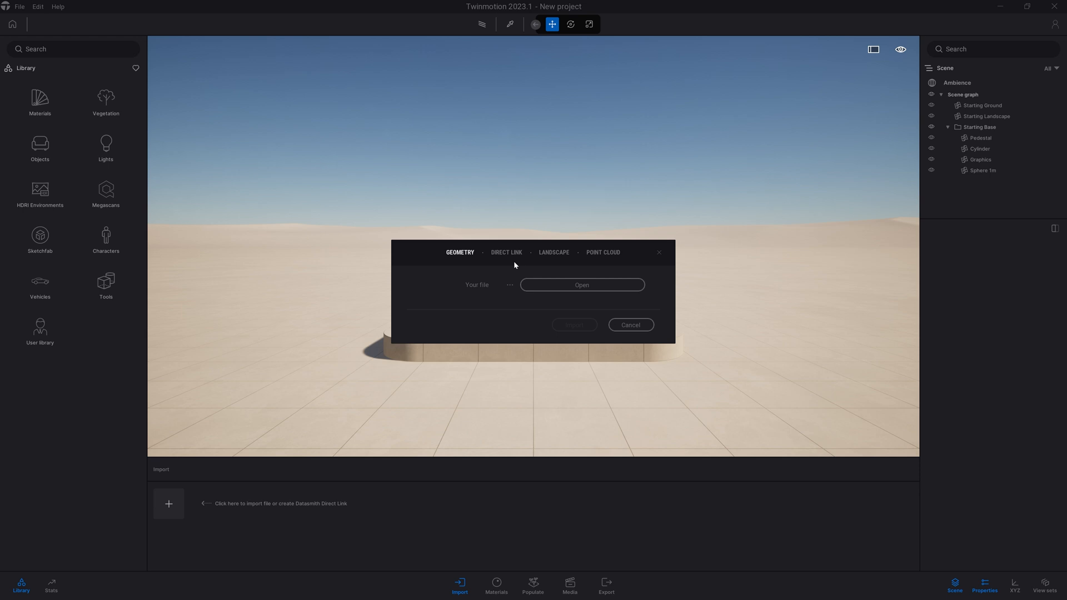
{"action": "mouse_move", "coordinate": [543, 240]}
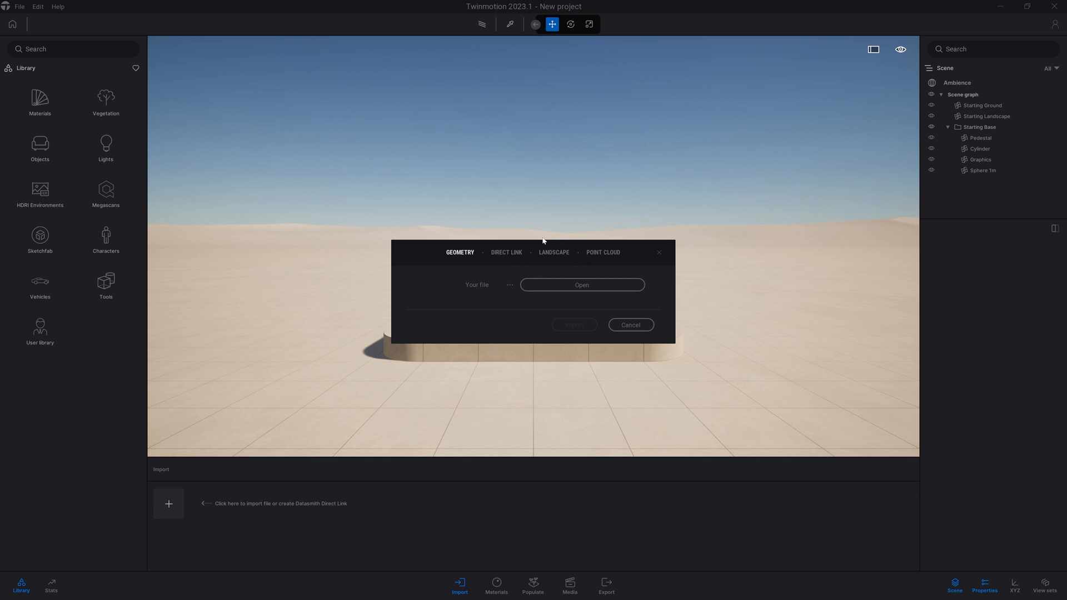
{"action": "mouse_move", "coordinate": [574, 258]}
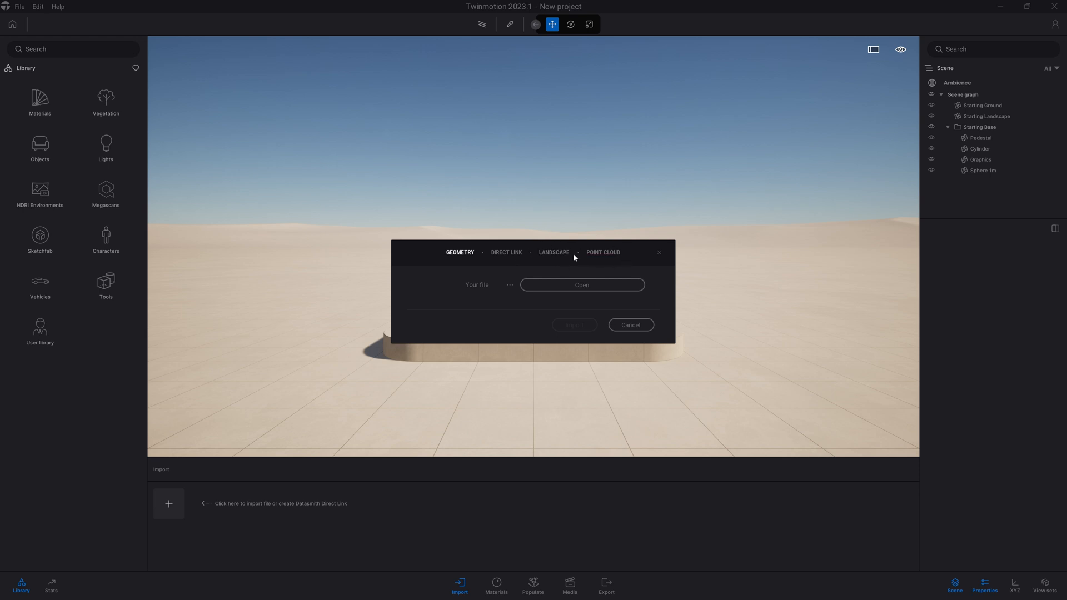
{"action": "mouse_move", "coordinate": [454, 237]}
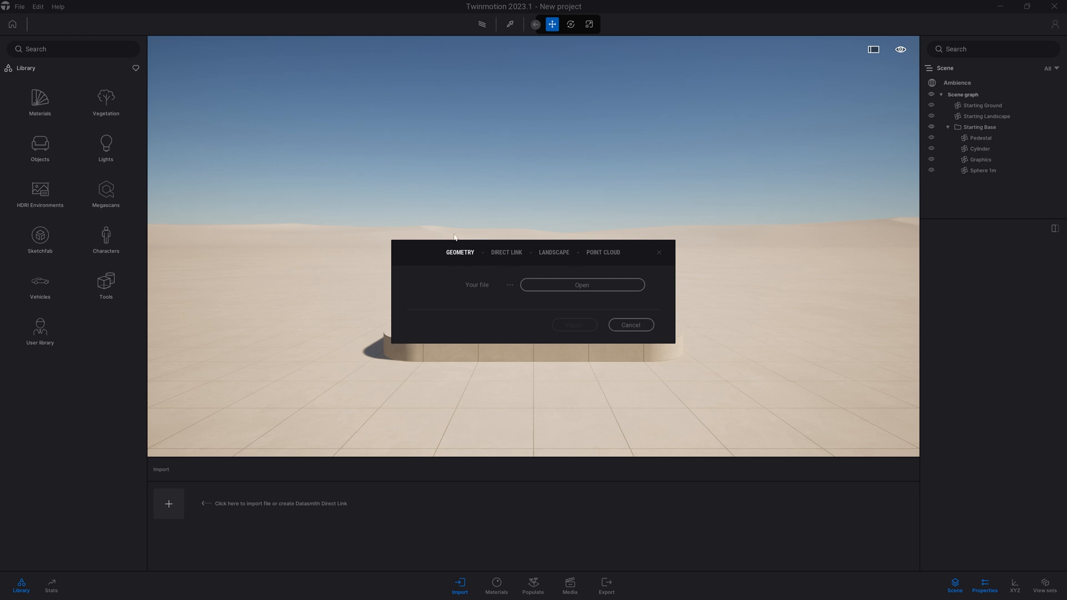
{"action": "mouse_move", "coordinate": [452, 273]}
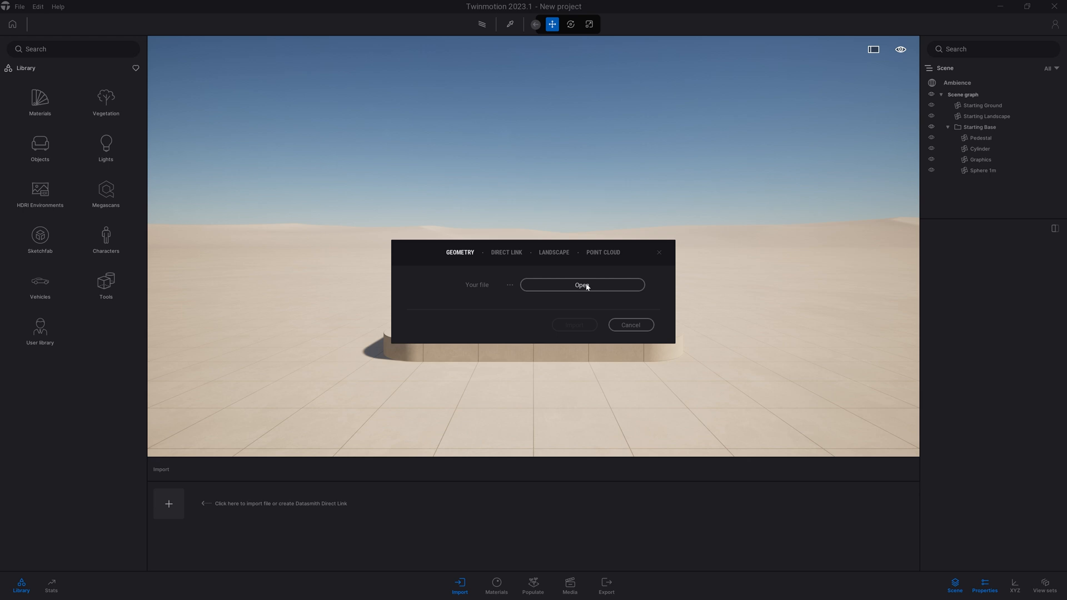
- Pick SM_CoupeBody, SM_FLWheel, SM_FRWheel and SM_RearWheels .udatasmith files from SportCoupe
{"action": "left_click", "coordinate": [582, 285]}
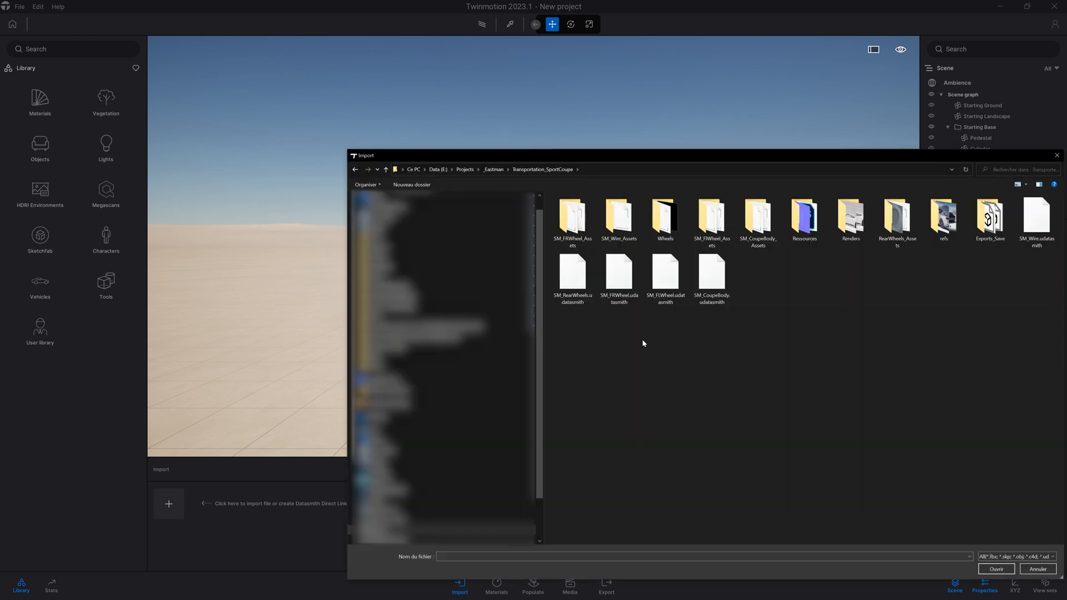
{"action": "mouse_move", "coordinate": [737, 326]}
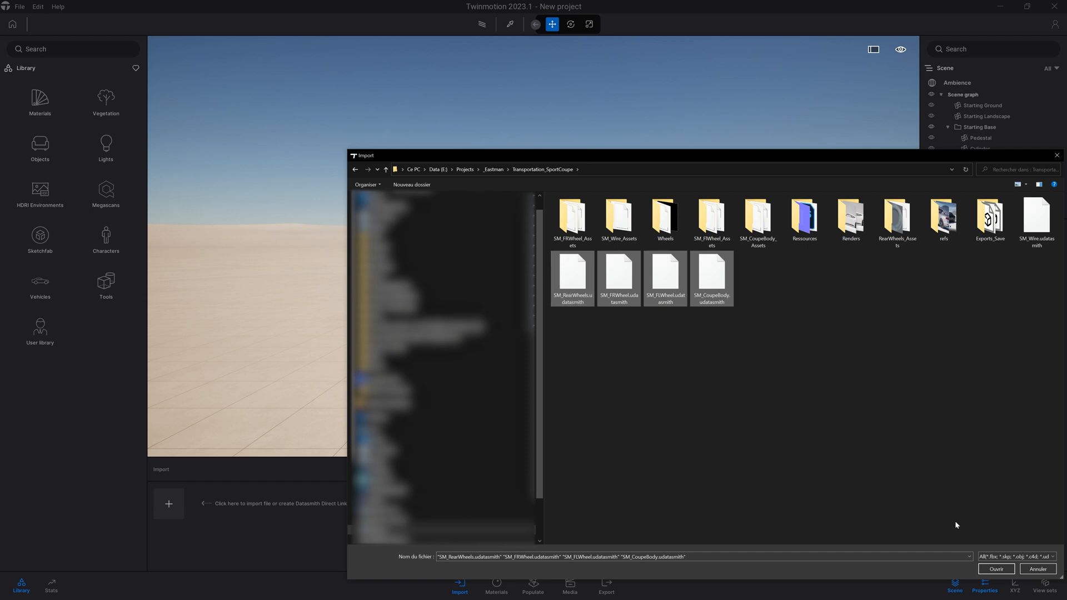
{"action": "left_click", "coordinate": [994, 569]}
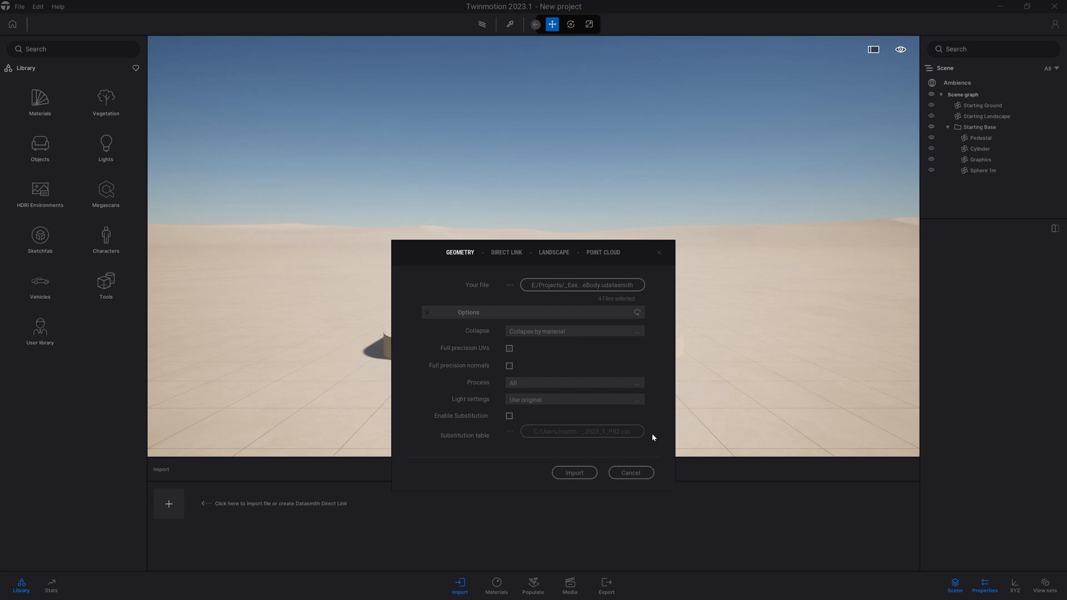
{"action": "mouse_move", "coordinate": [503, 340]}
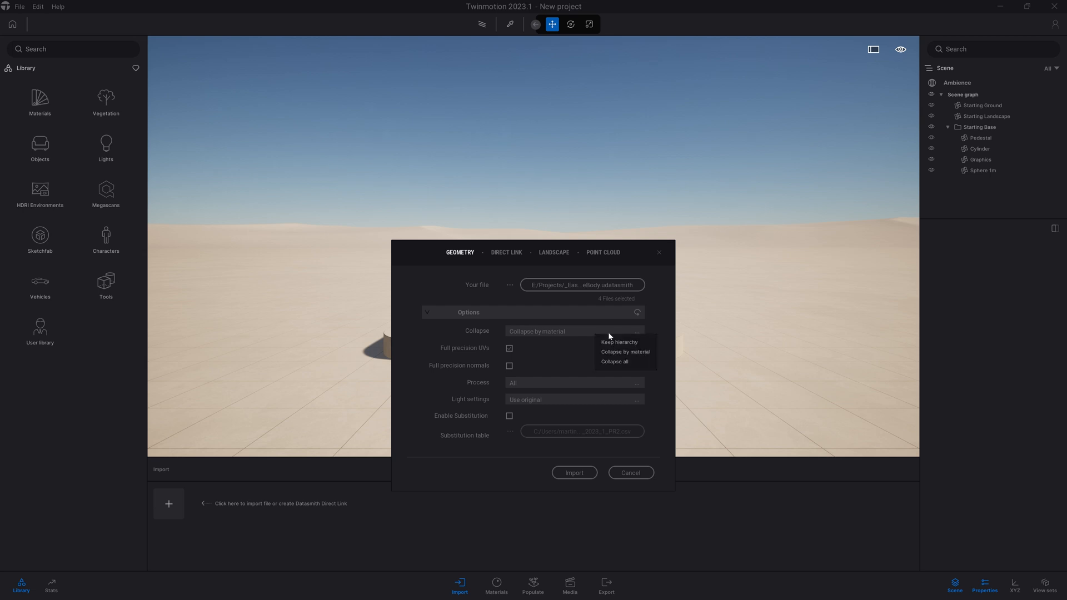
{"action": "mouse_move", "coordinate": [640, 354]}
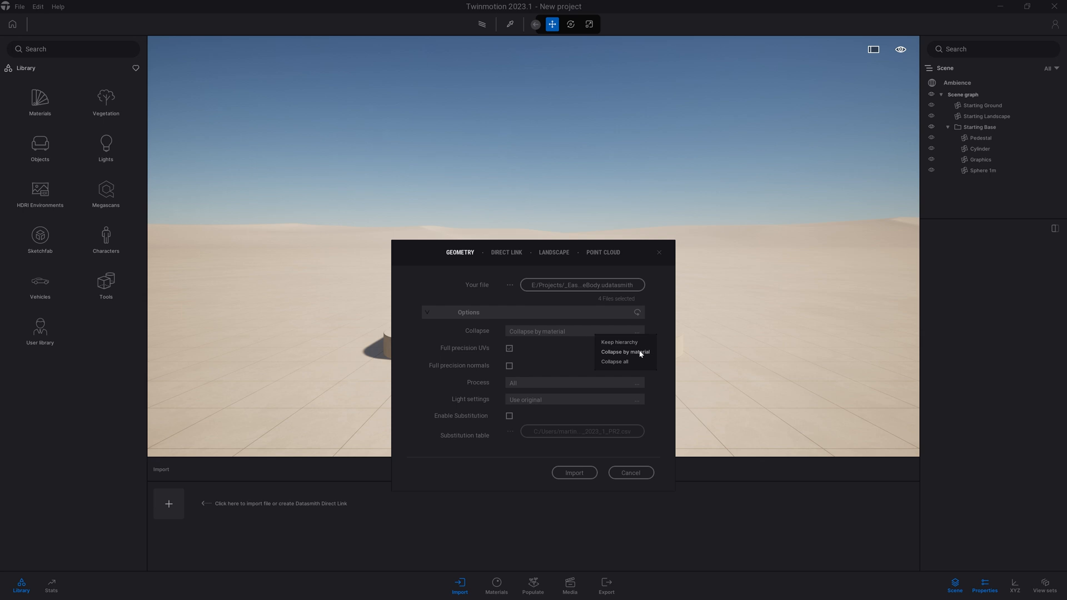
{"action": "mouse_move", "coordinate": [619, 343]}
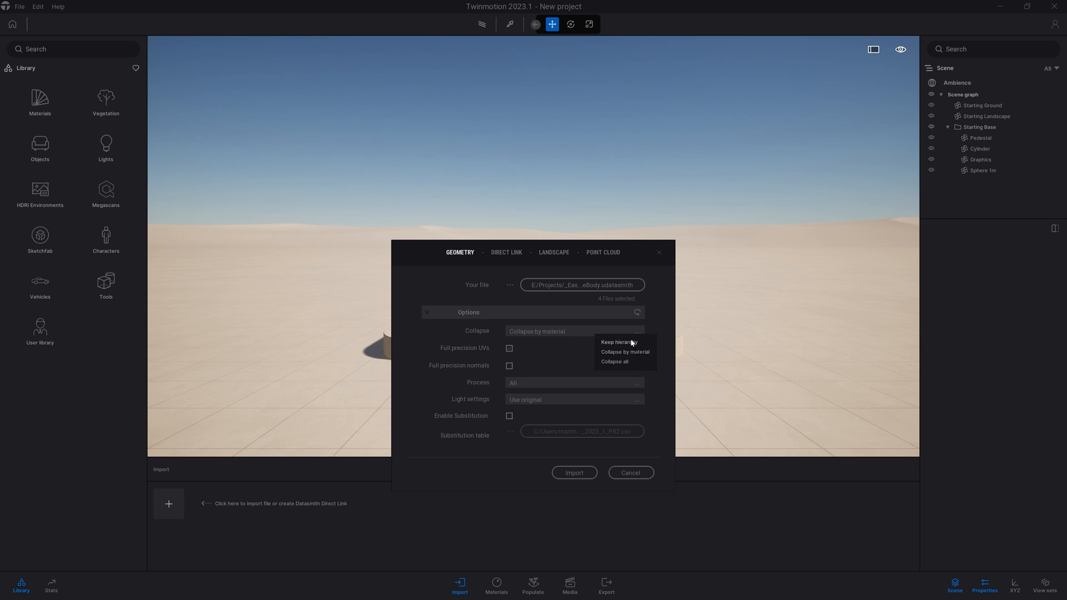
{"action": "mouse_move", "coordinate": [627, 364]}
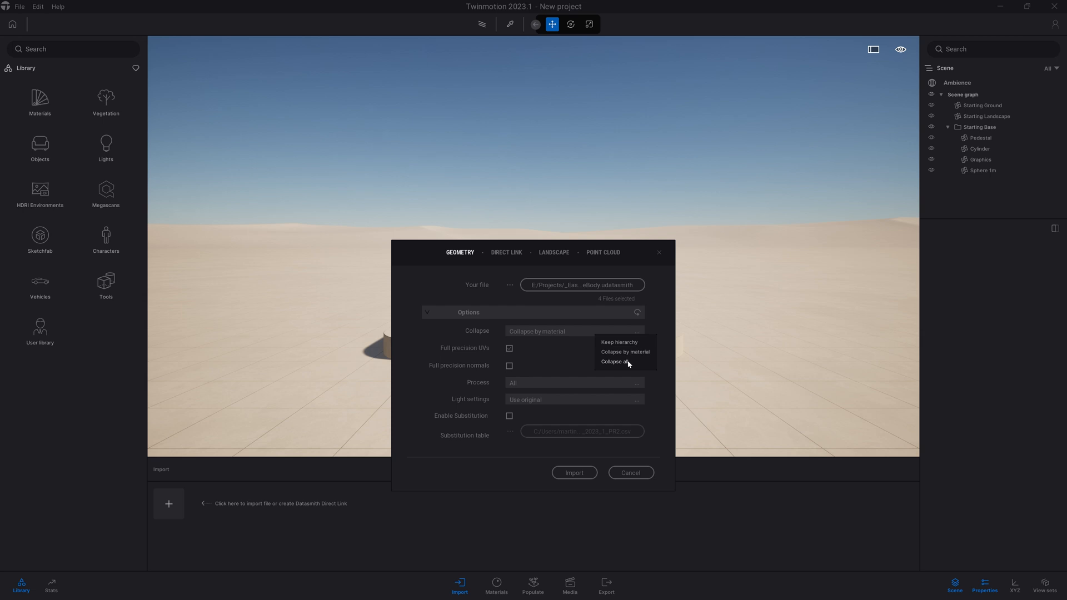
{"action": "mouse_move", "coordinate": [626, 352]}
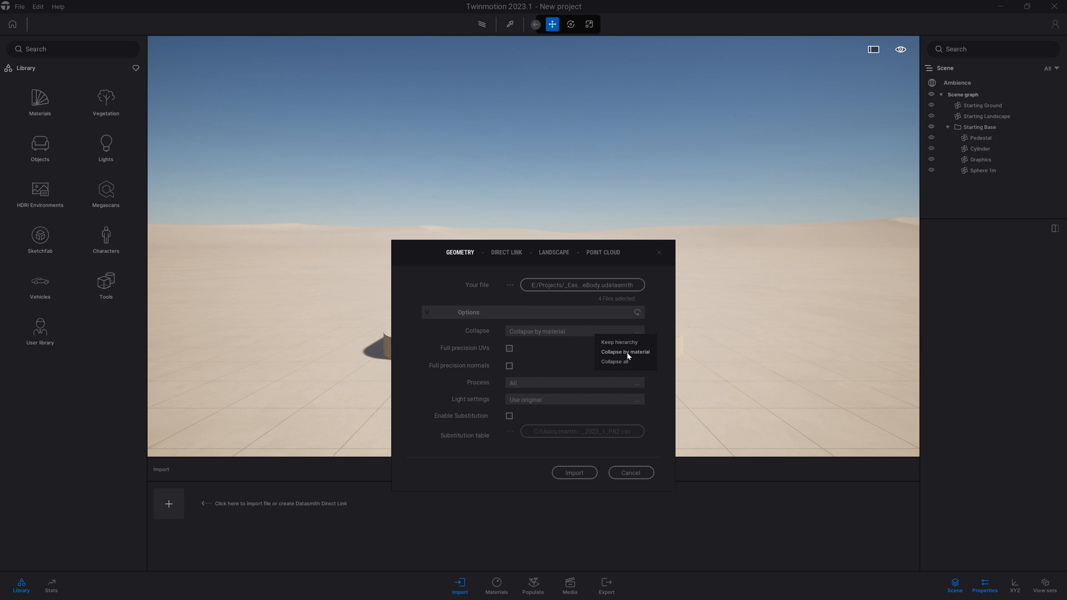
- Set the Collapse option to Collapse by material after reviewing the alternatives
{"action": "left_click", "coordinate": [624, 352]}
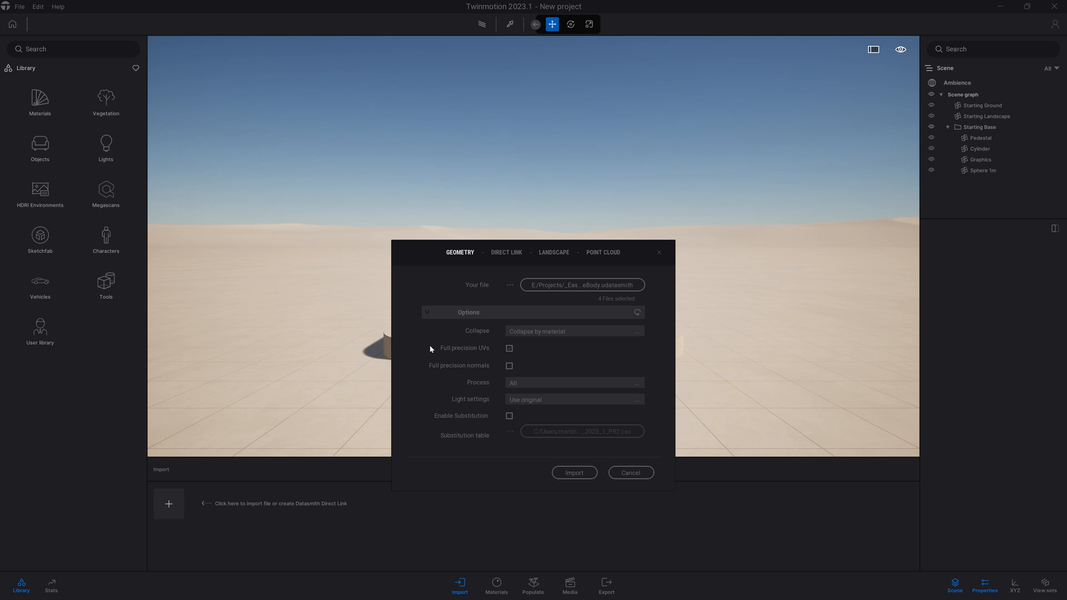
- Reconfirm Collapse by material and import the four coupe files
{"action": "left_click", "coordinate": [573, 331]}
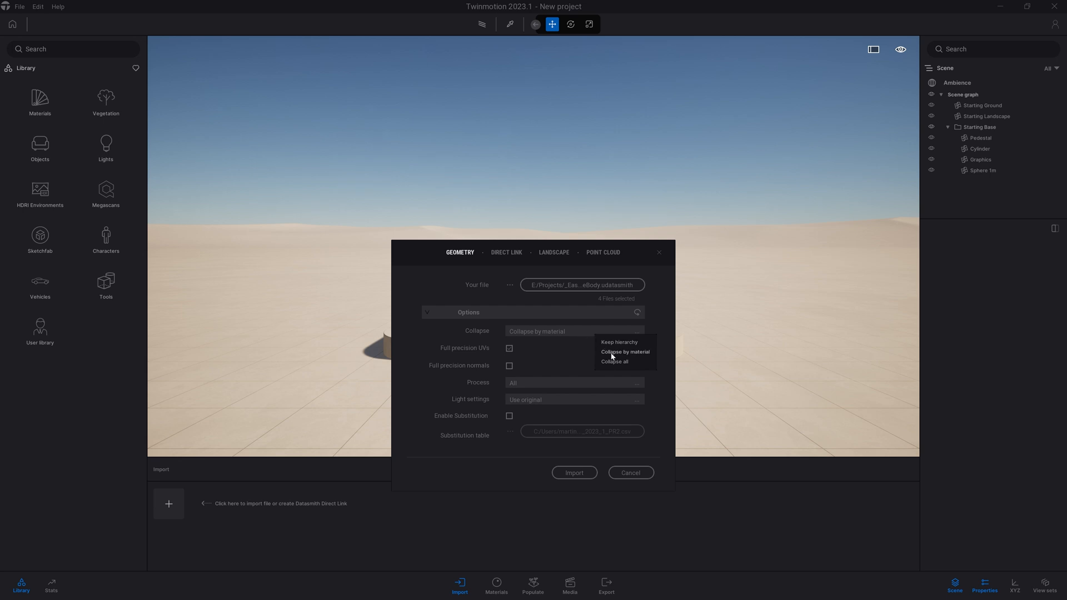
{"action": "left_click", "coordinate": [625, 352]}
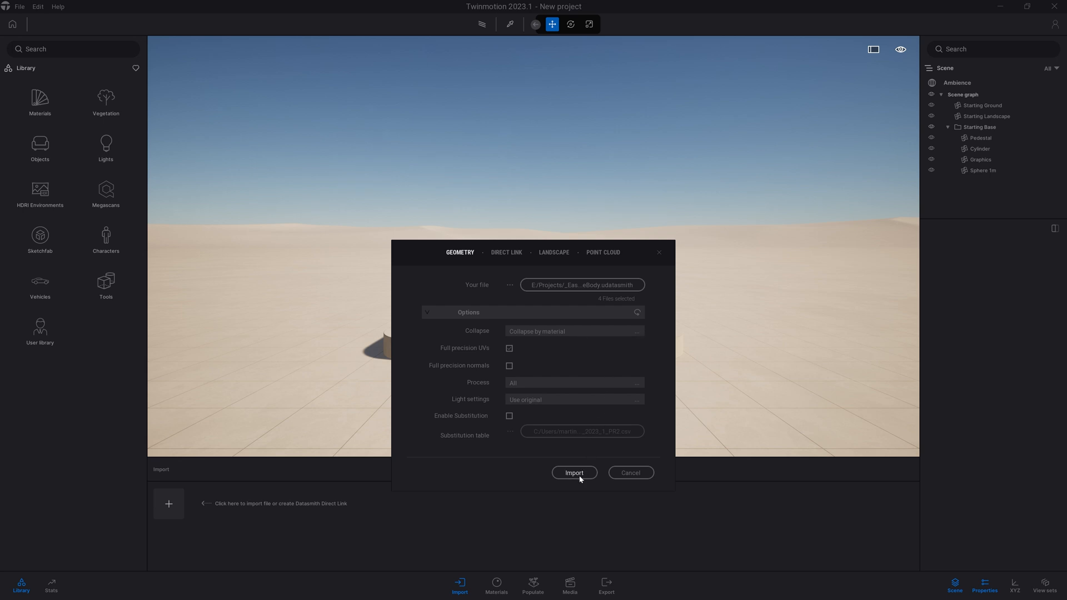
{"action": "mouse_move", "coordinate": [576, 477]}
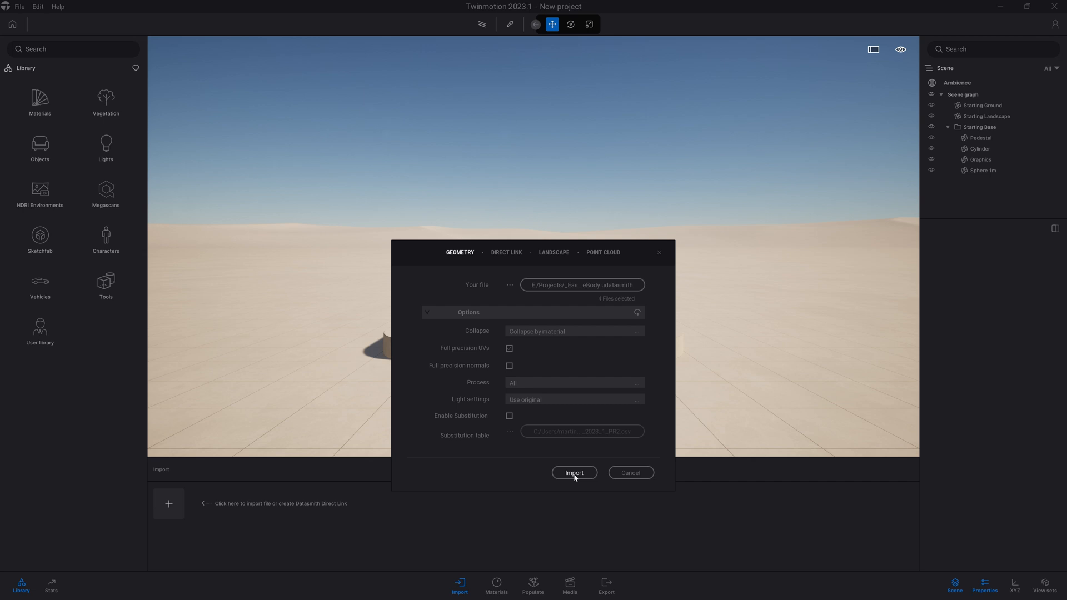
{"action": "left_click", "coordinate": [574, 472]}
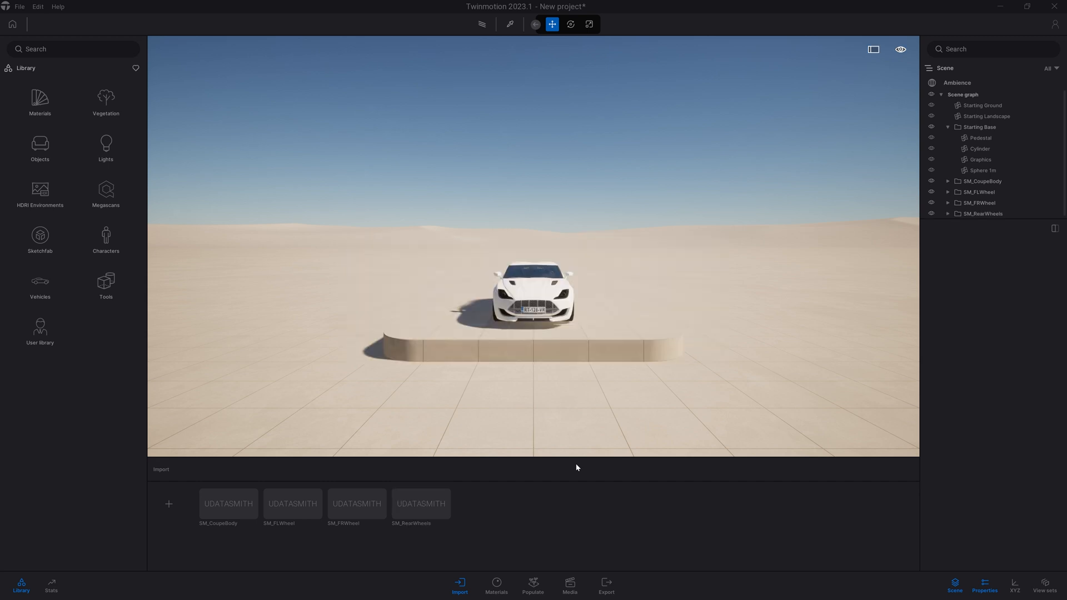
{"action": "mouse_move", "coordinate": [1038, 181]}
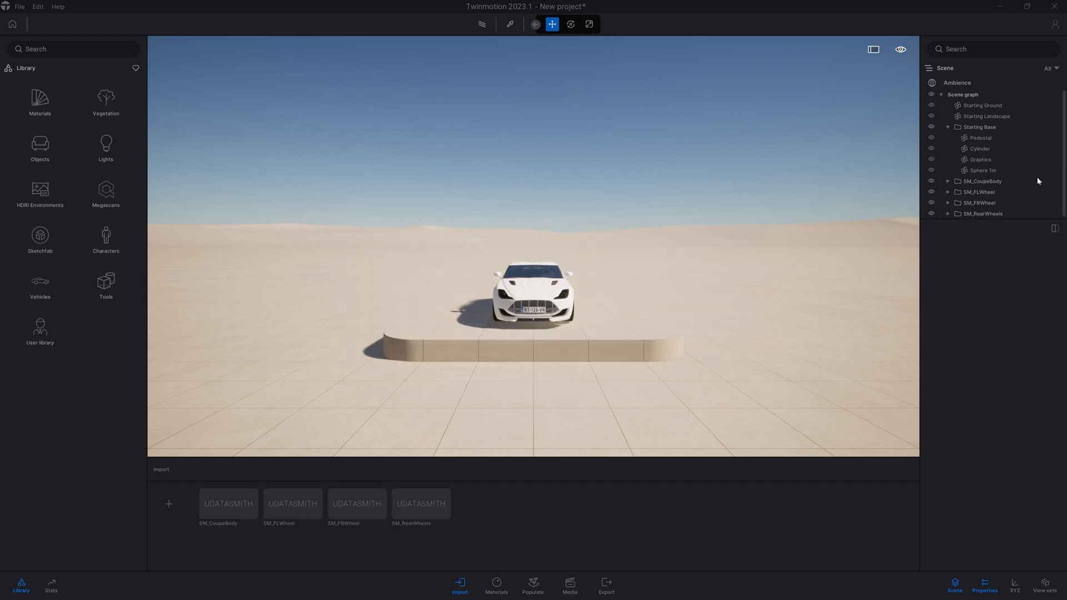
{"action": "mouse_move", "coordinate": [995, 247]}
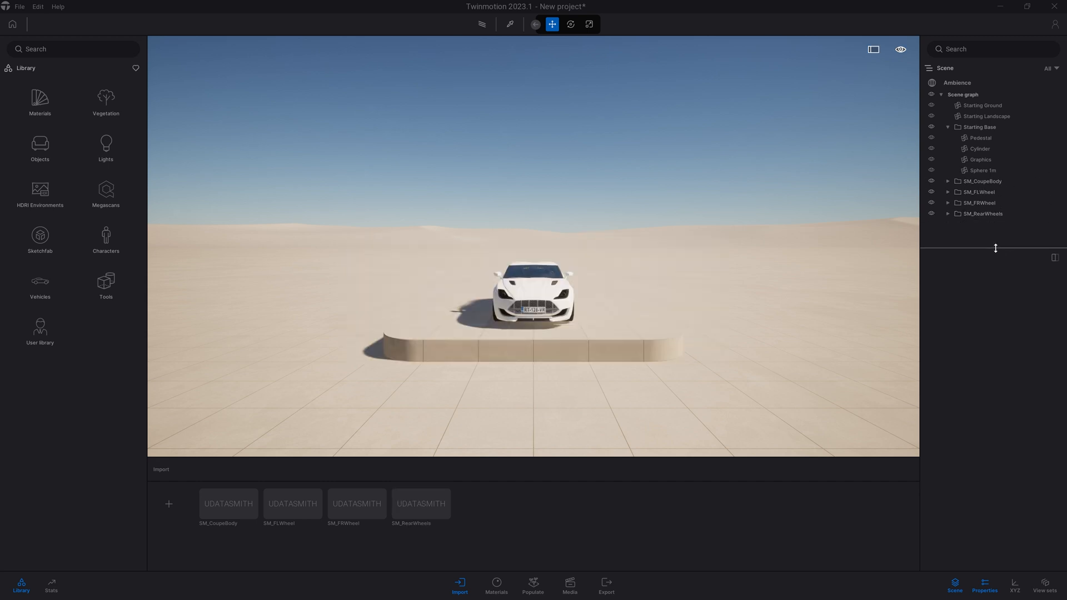
- Select SM_CoupeBody and view the coupe from an elevated angle
{"action": "left_click", "coordinate": [983, 182]}
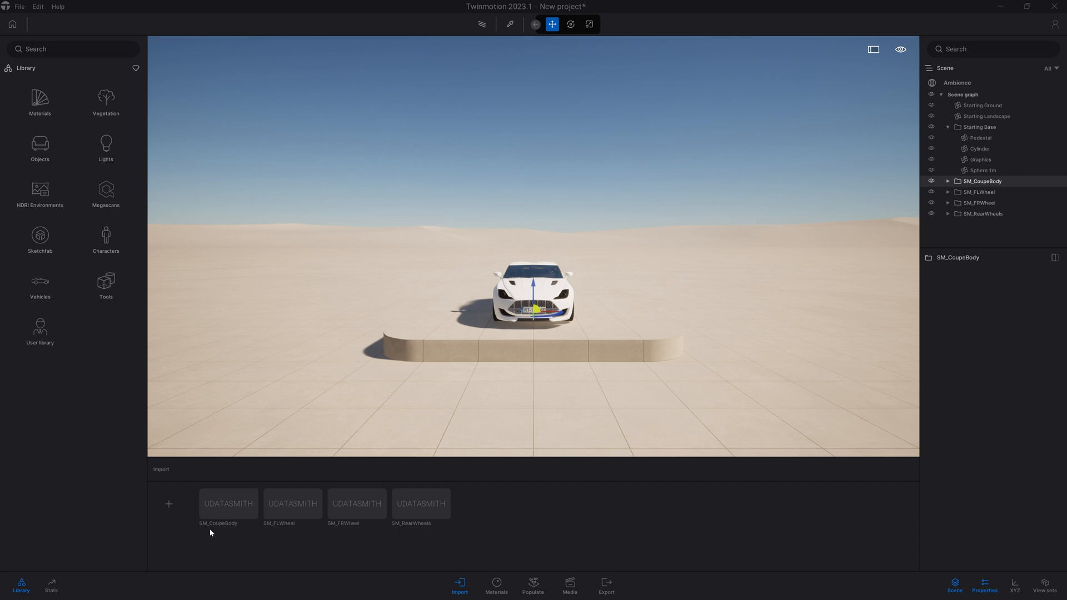
{"action": "mouse_move", "coordinate": [974, 179]}
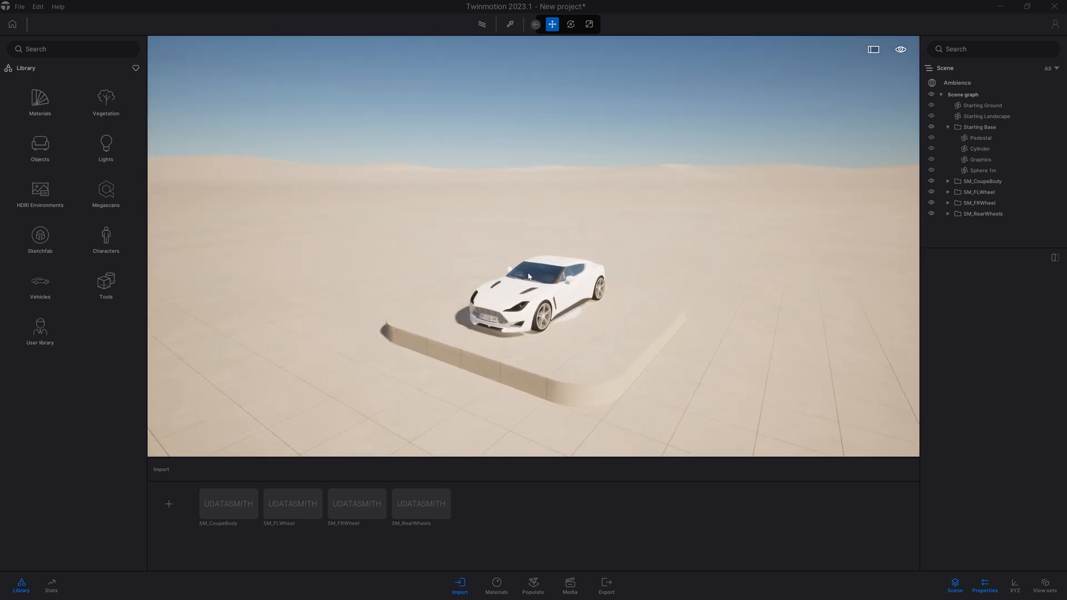
- Toggle Starting Base visibility, inspect SM_FRWheel's parts, then select all four coupe items
{"action": "left_click", "coordinate": [932, 128]}
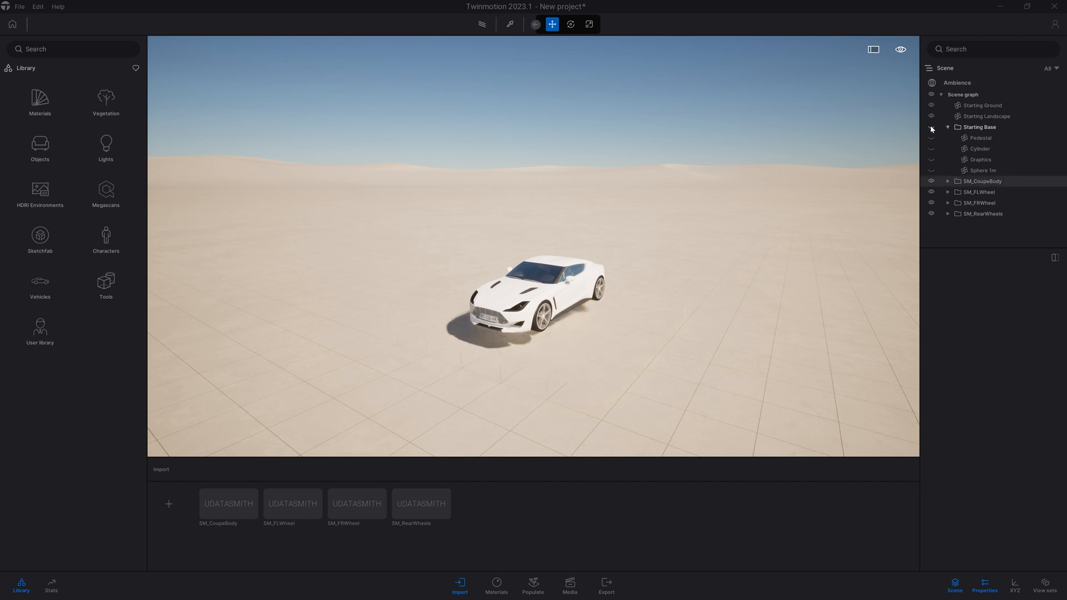
{"action": "left_click", "coordinate": [932, 127]}
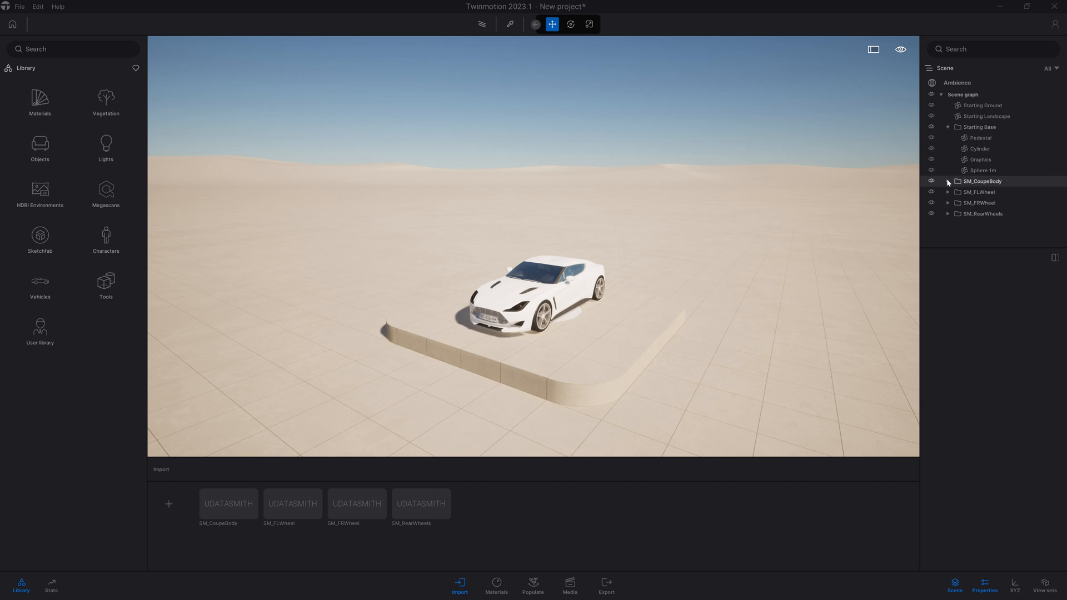
{"action": "left_click", "coordinate": [980, 191]}
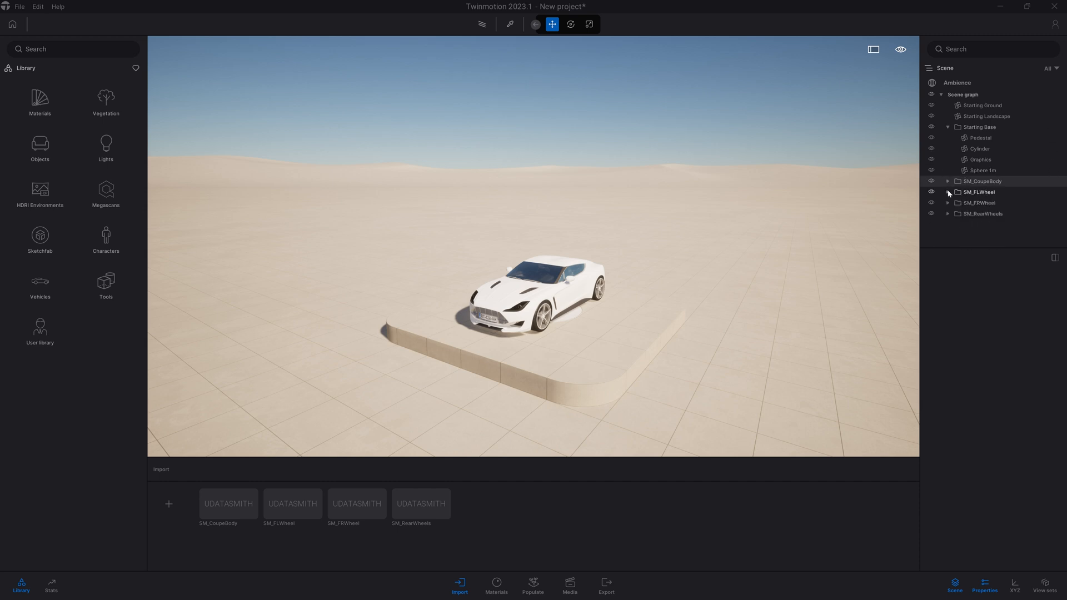
{"action": "left_click", "coordinate": [949, 203]}
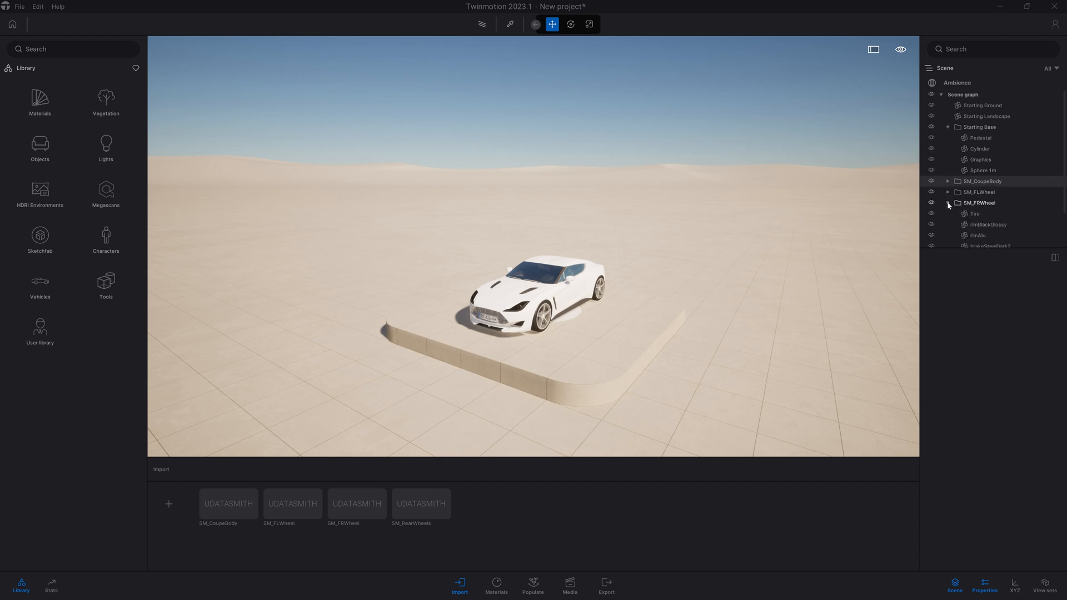
{"action": "left_click", "coordinate": [948, 203]}
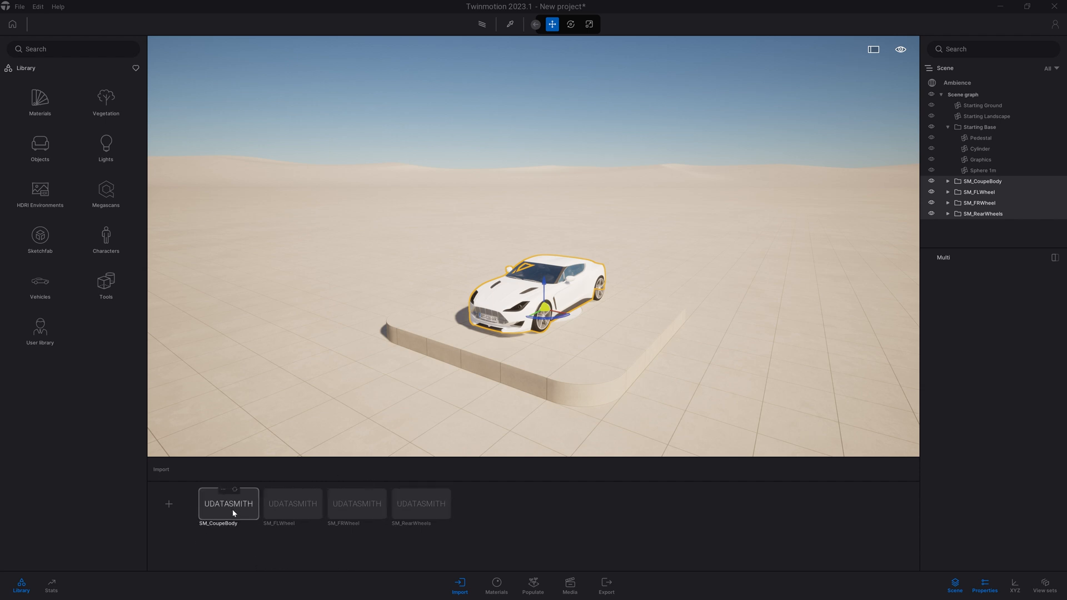
{"action": "left_click", "coordinate": [292, 504]}
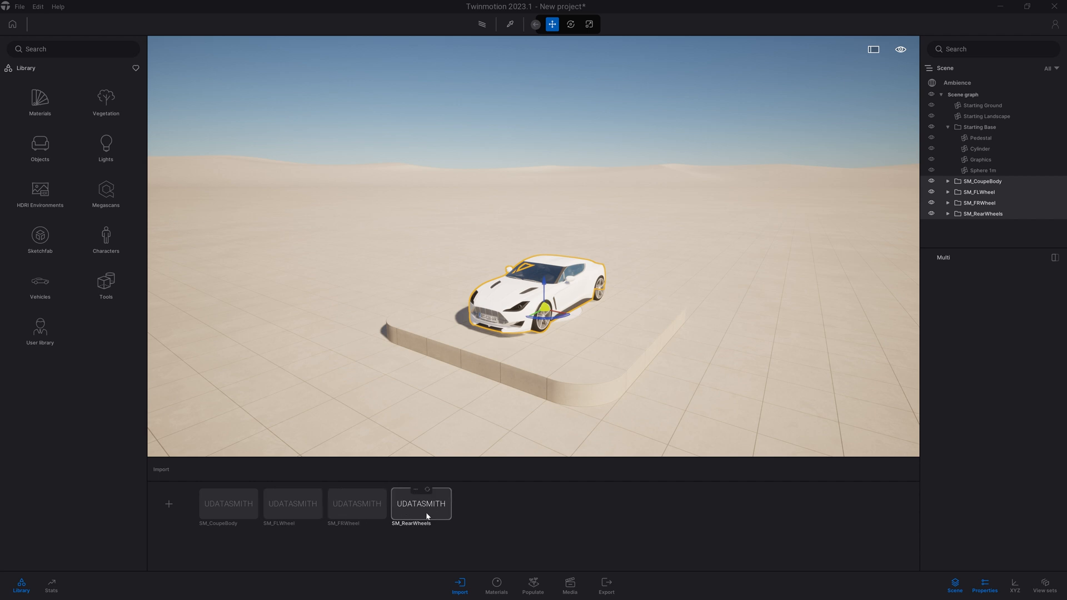
{"action": "mouse_move", "coordinate": [1001, 181]}
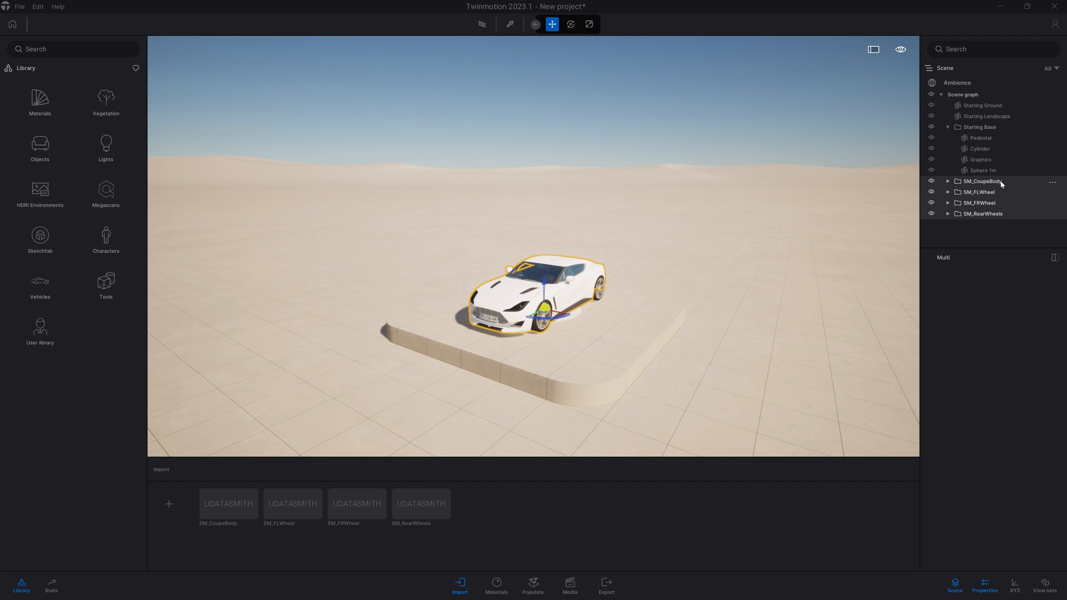
- Move the four selected parts into a new container named Coupe and collapse it
{"action": "right_click", "coordinate": [983, 181]}
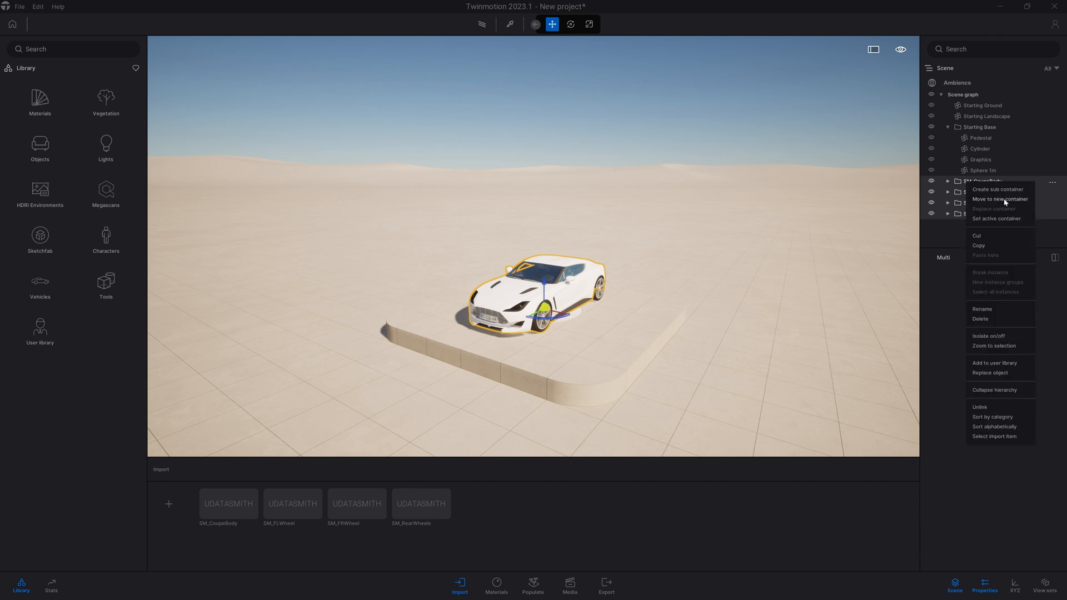
{"action": "left_click", "coordinate": [1000, 199]}
{"action": "type", "text": "Coupe"}
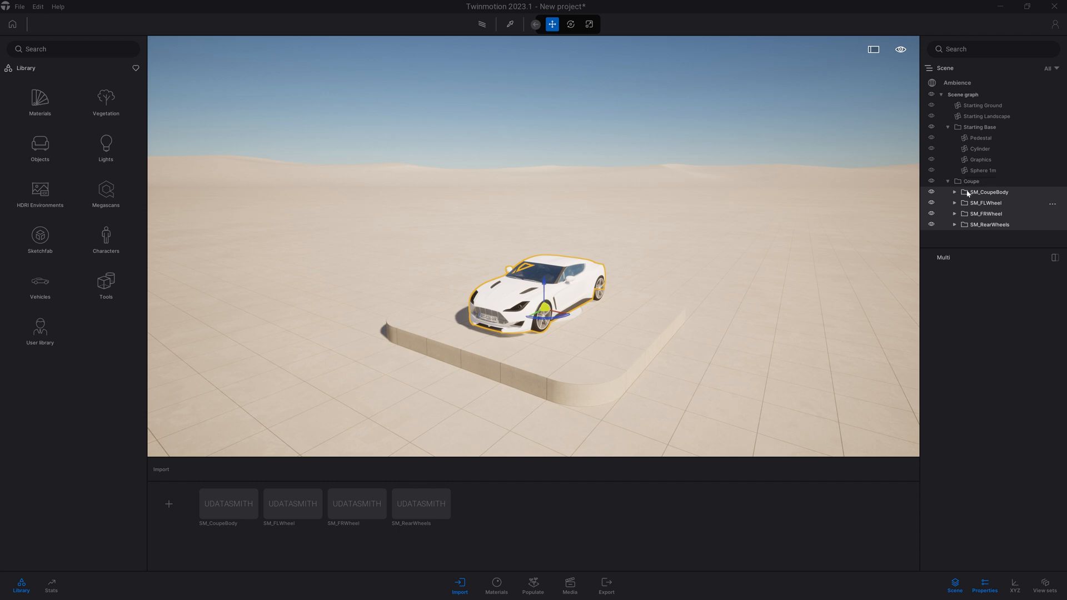
{"action": "left_click", "coordinate": [946, 181]}
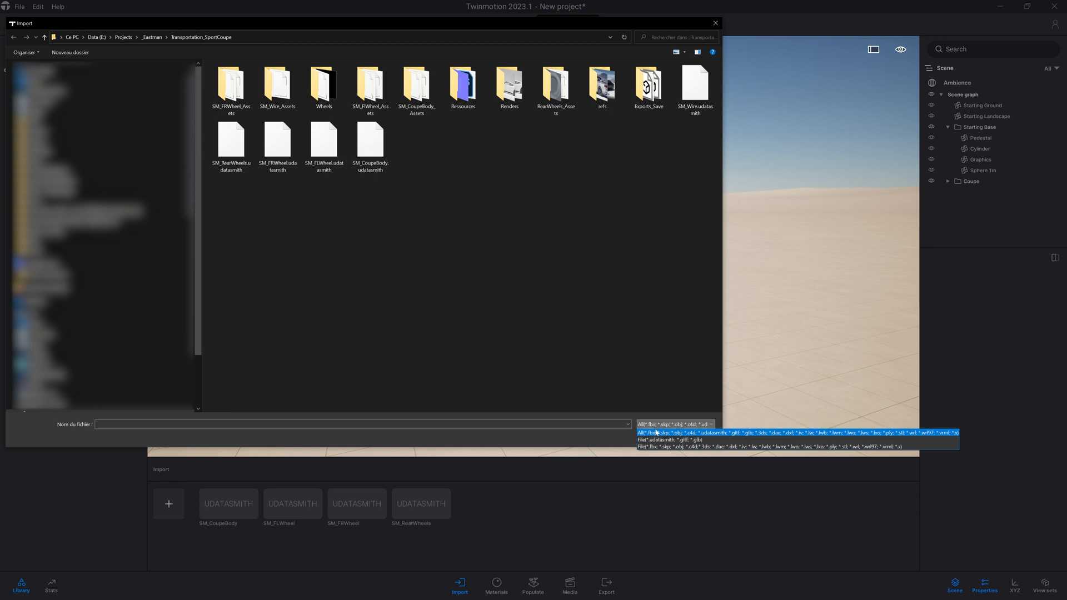
{"action": "mouse_move", "coordinate": [651, 437]}
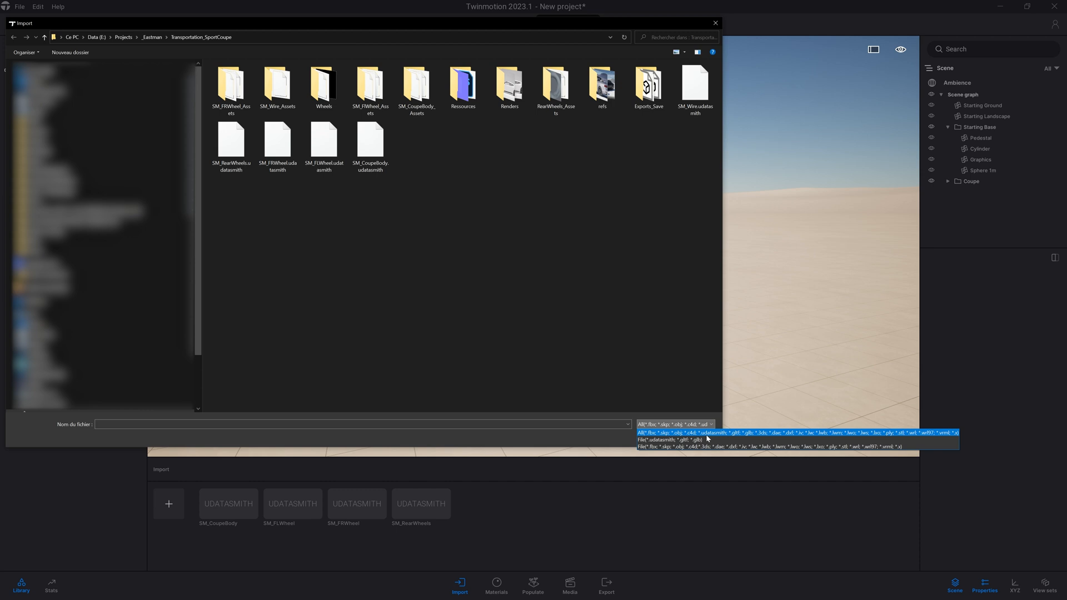
{"action": "mouse_move", "coordinate": [736, 439]}
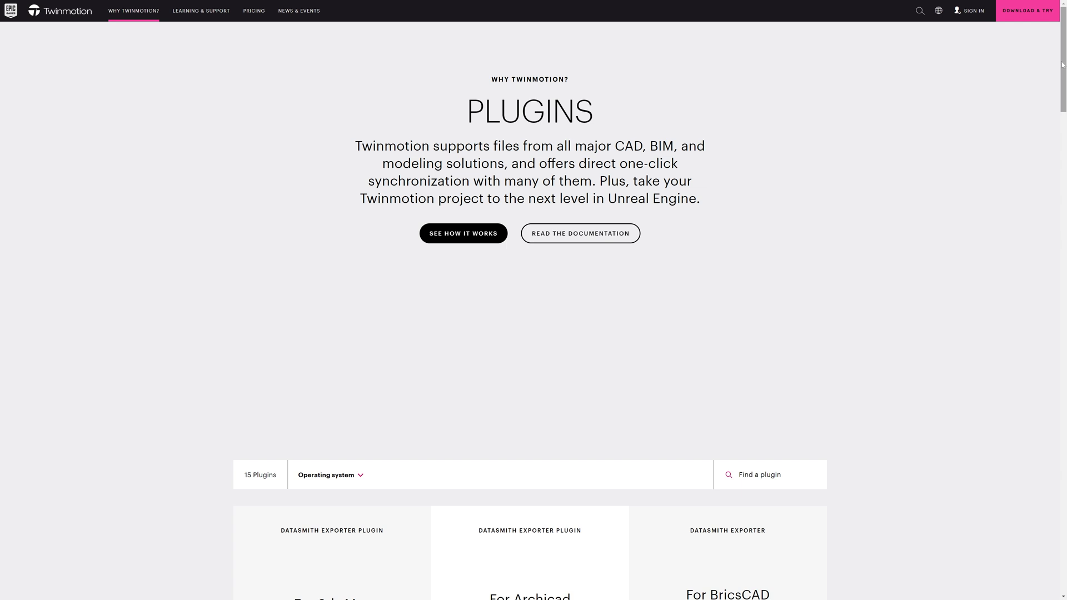
- Scroll through all 15 Datasmith plugins down to the Unreal Engine plugins
{"action": "scroll", "scroll_direction": "down", "scroll_amount": 3}
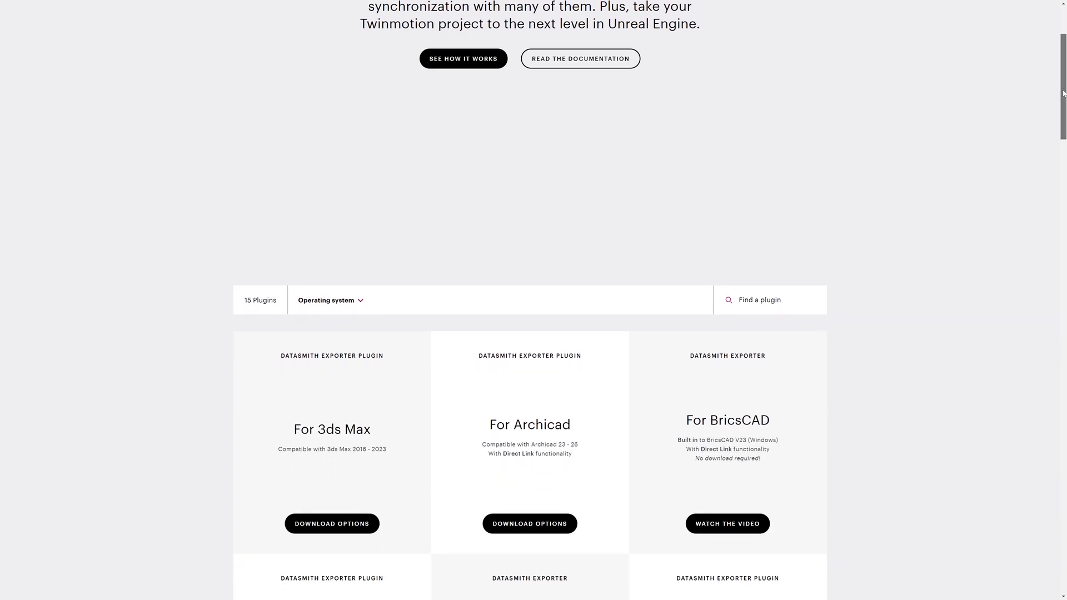
{"action": "scroll", "scroll_direction": "down", "scroll_amount": 3}
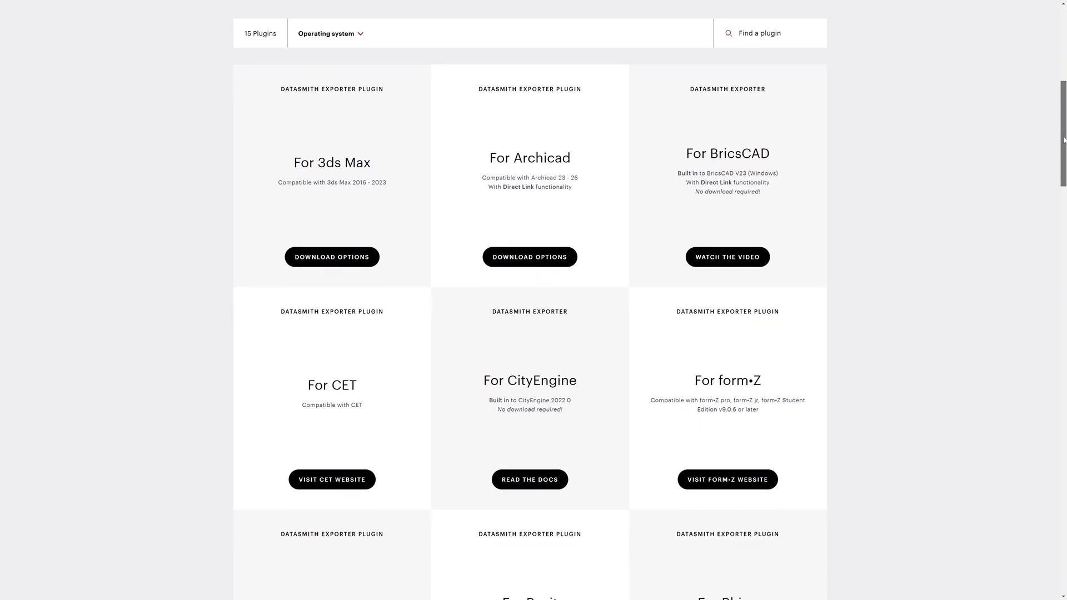
{"action": "scroll", "scroll_direction": "down", "scroll_amount": 3}
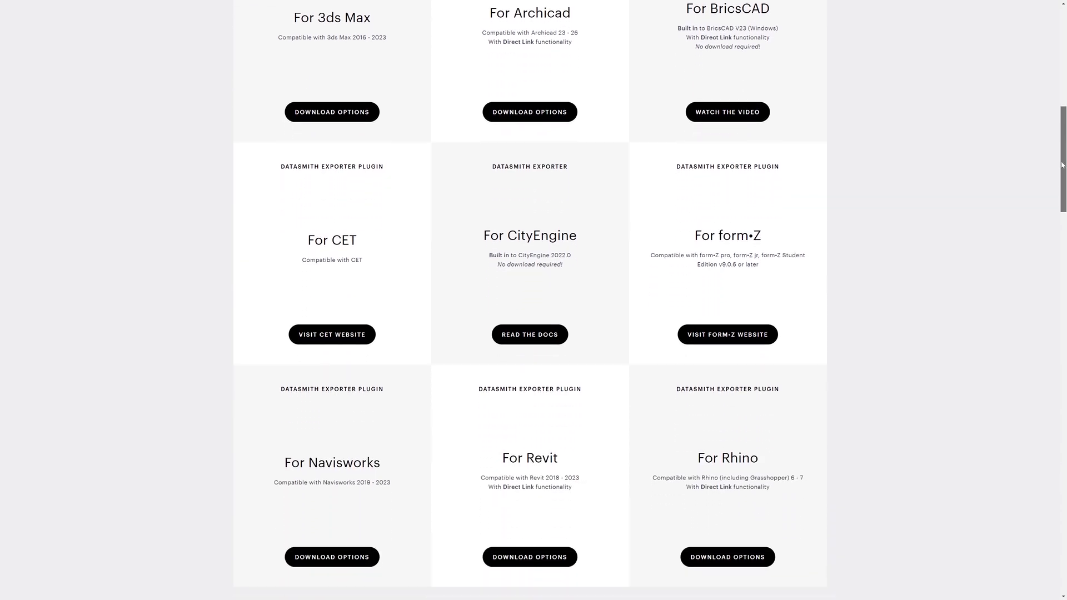
{"action": "scroll", "scroll_direction": "down", "scroll_amount": 3}
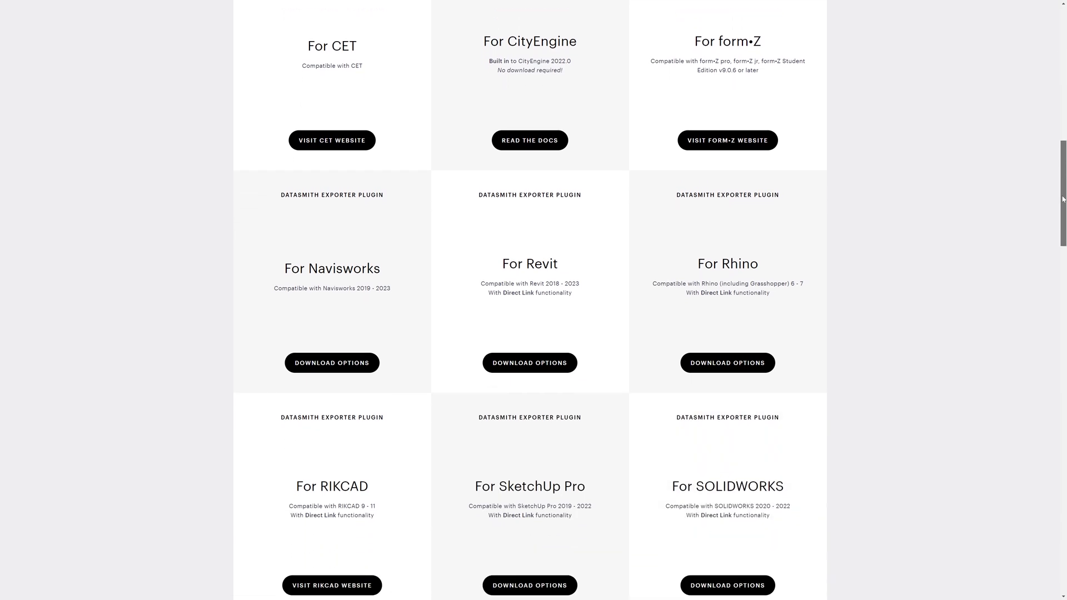
{"action": "scroll", "scroll_direction": "down", "scroll_amount": 3}
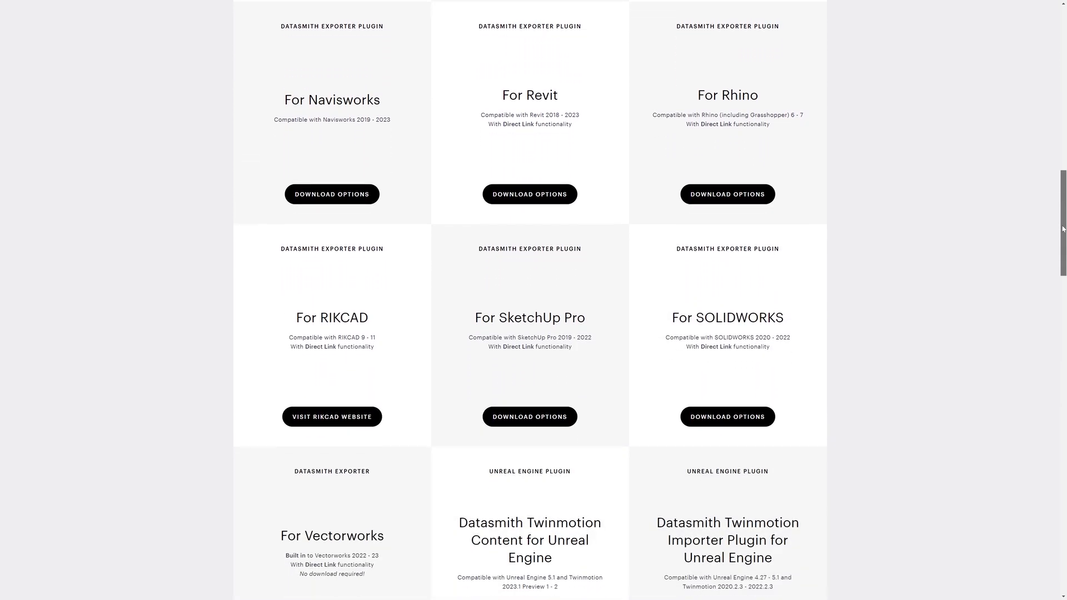
{"action": "scroll", "scroll_direction": "down", "scroll_amount": 3}
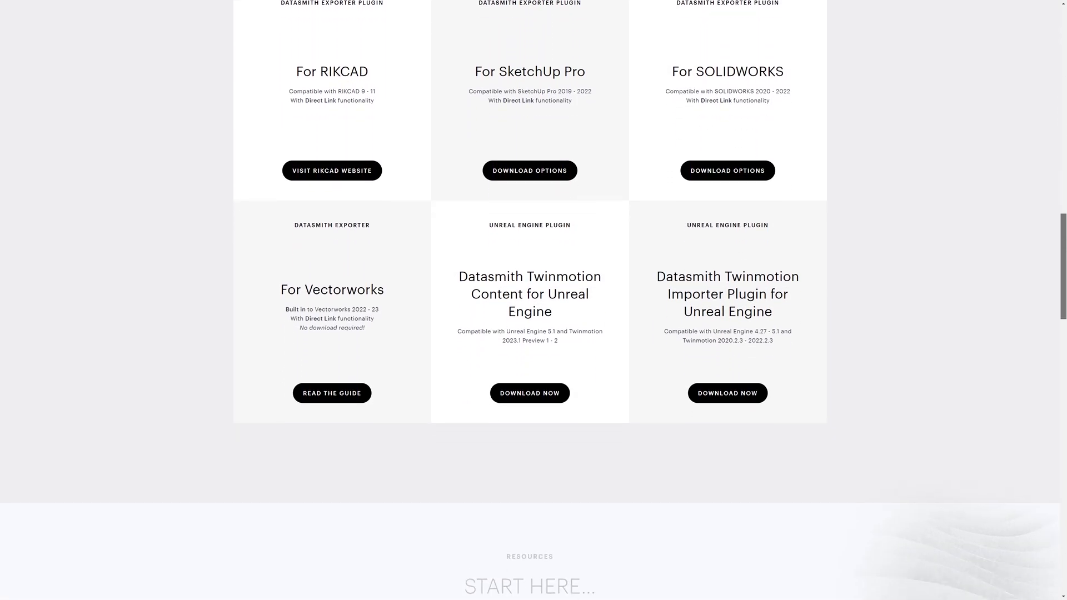
{"action": "scroll", "scroll_direction": "down", "scroll_amount": 3}
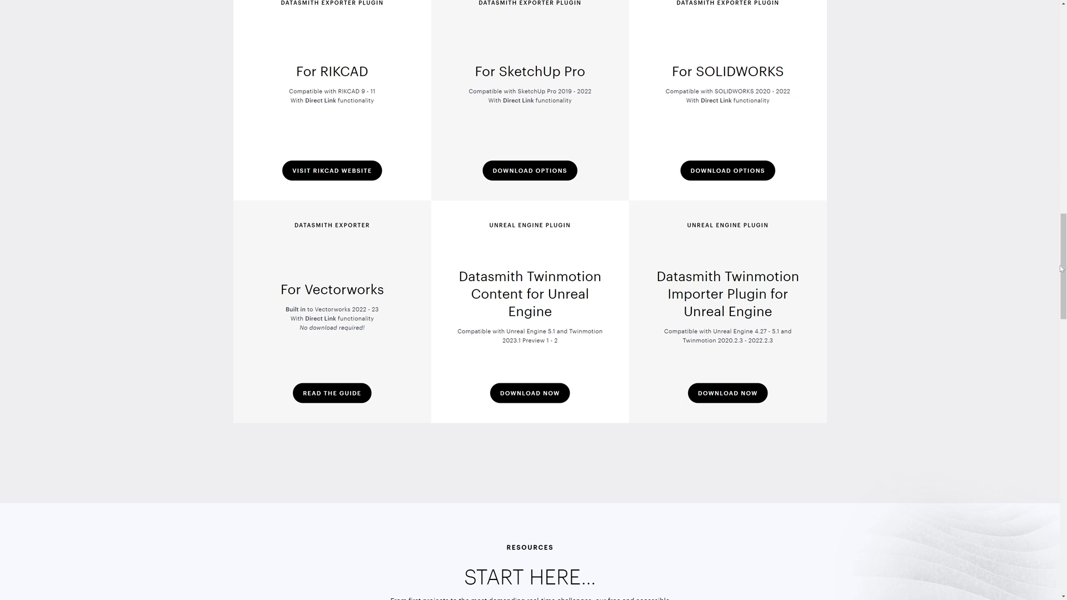
{"action": "scroll", "scroll_direction": "up", "scroll_amount": 3}
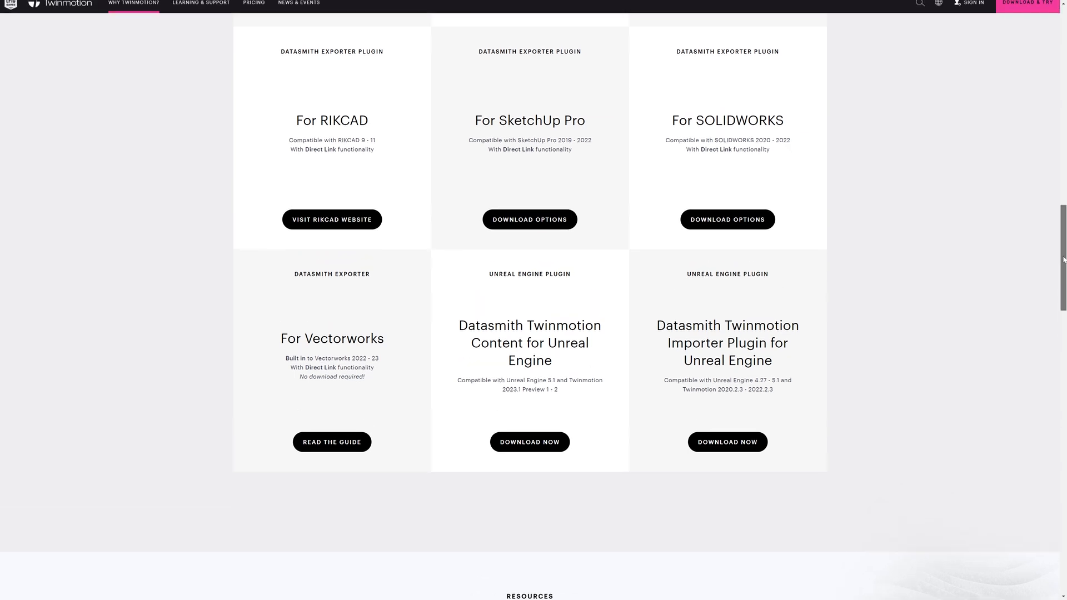
{"action": "scroll", "scroll_direction": "up", "scroll_amount": 3}
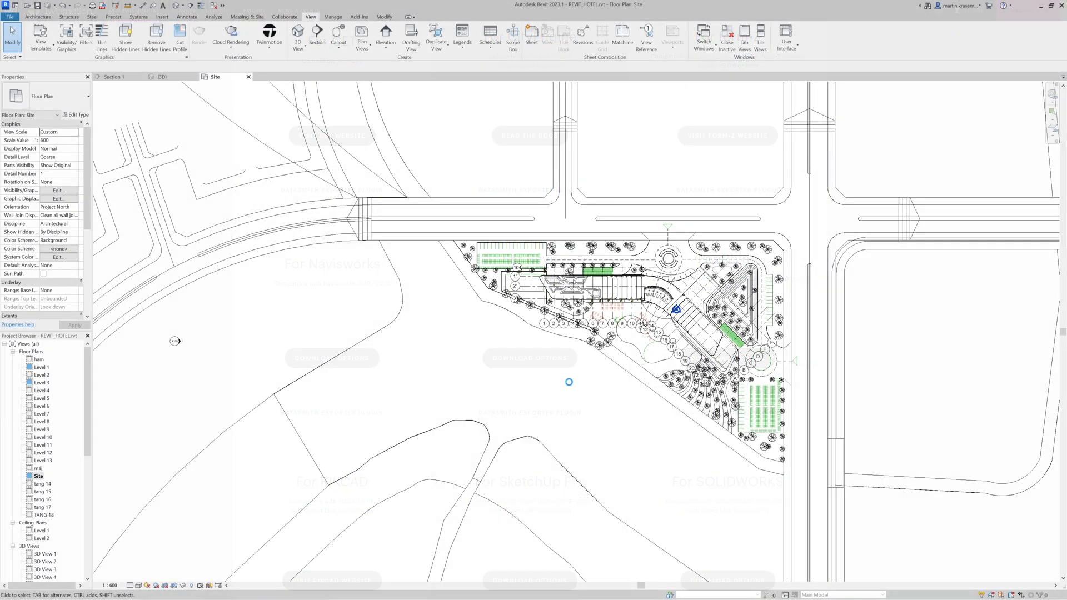
- Switch to the hotel {3D} view and launch the Twinmotion export from the View ribbon
{"action": "left_click", "coordinate": [569, 384]}
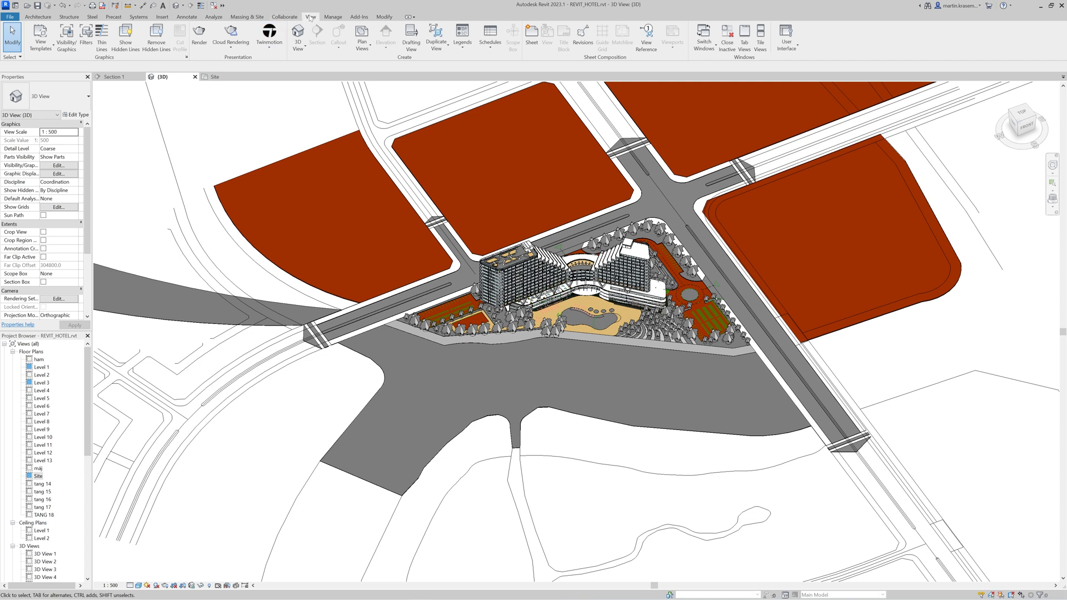
{"action": "left_click", "coordinate": [269, 34]}
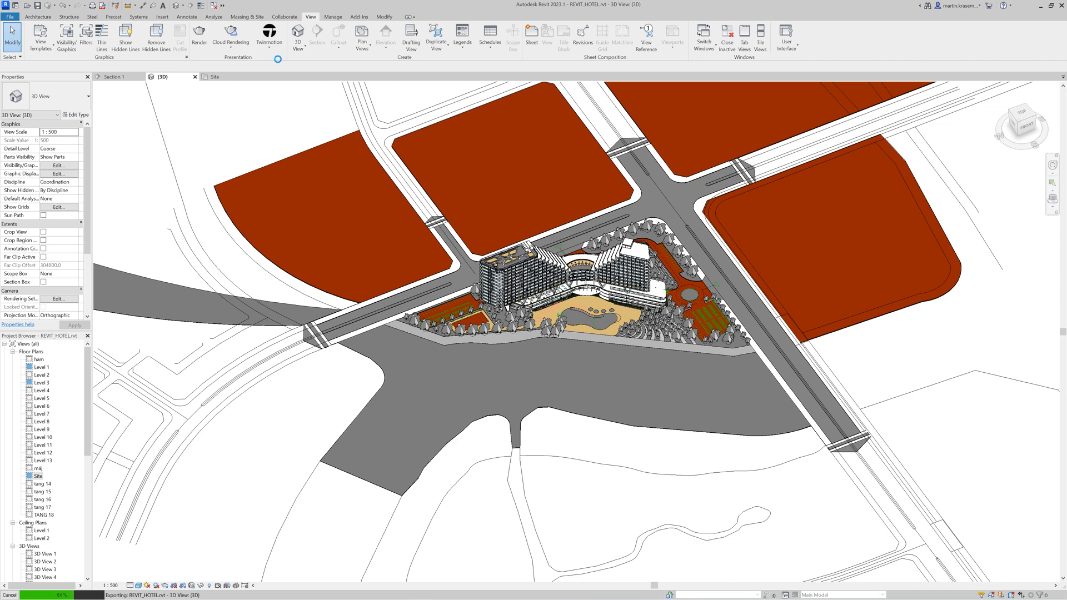
{"action": "left_click", "coordinate": [269, 34]}
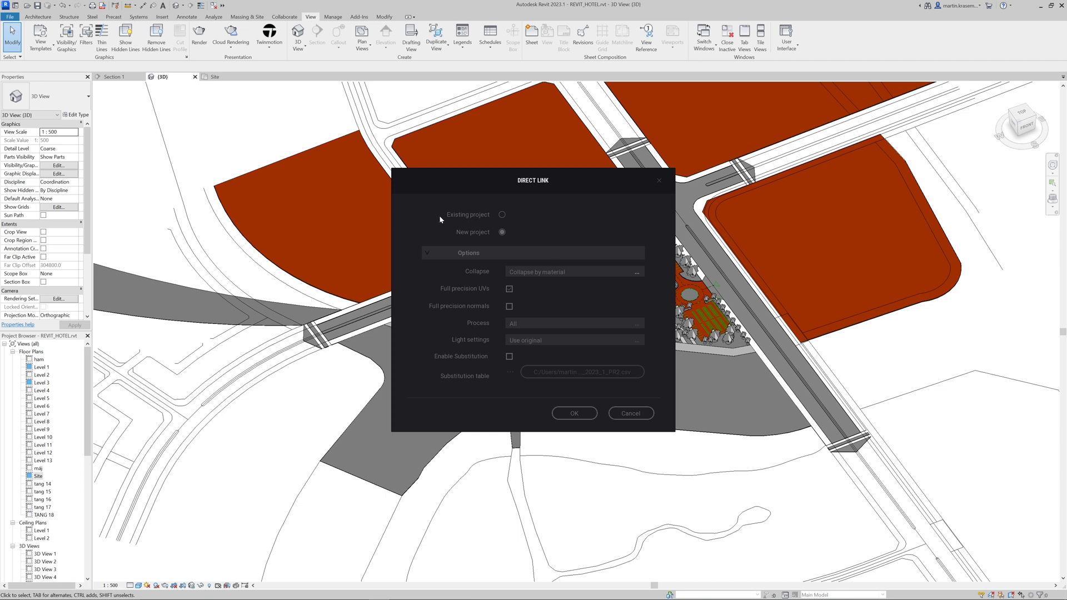
{"action": "mouse_move", "coordinate": [511, 246]}
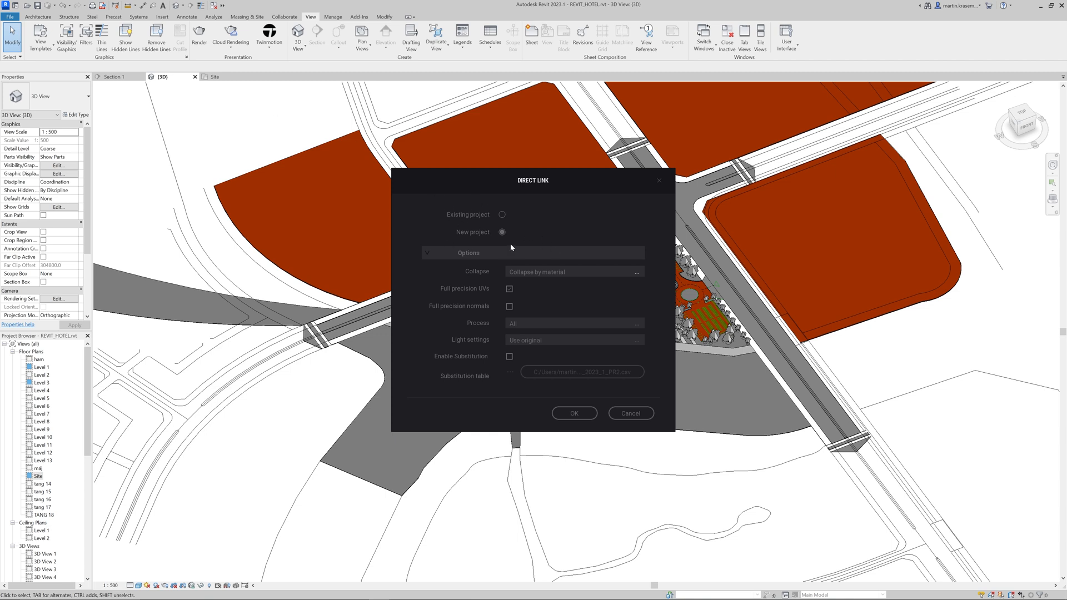
{"action": "mouse_move", "coordinate": [515, 240]}
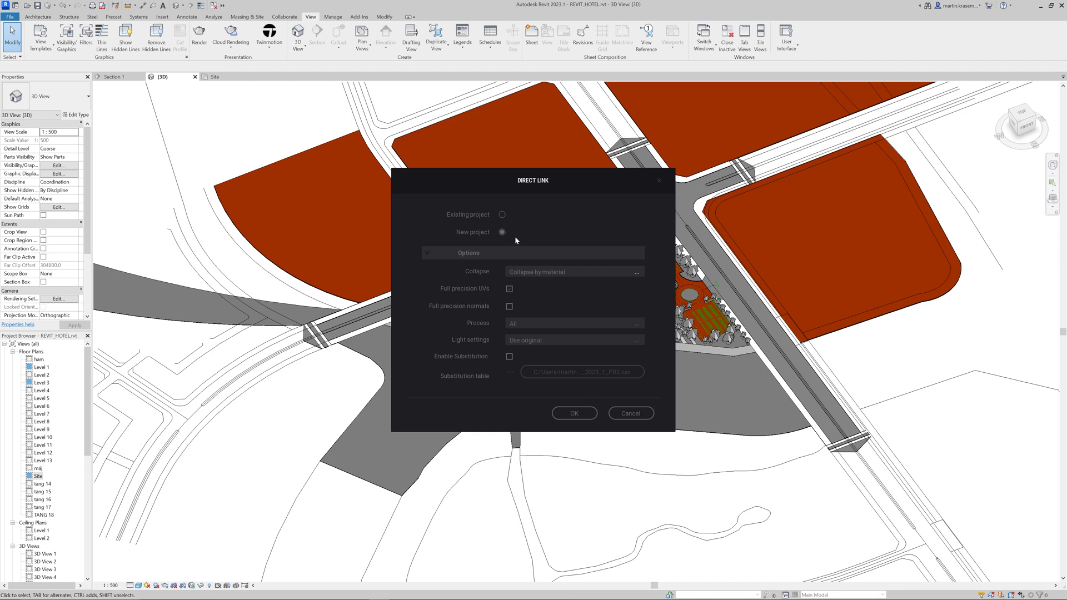
{"action": "mouse_move", "coordinate": [507, 239]}
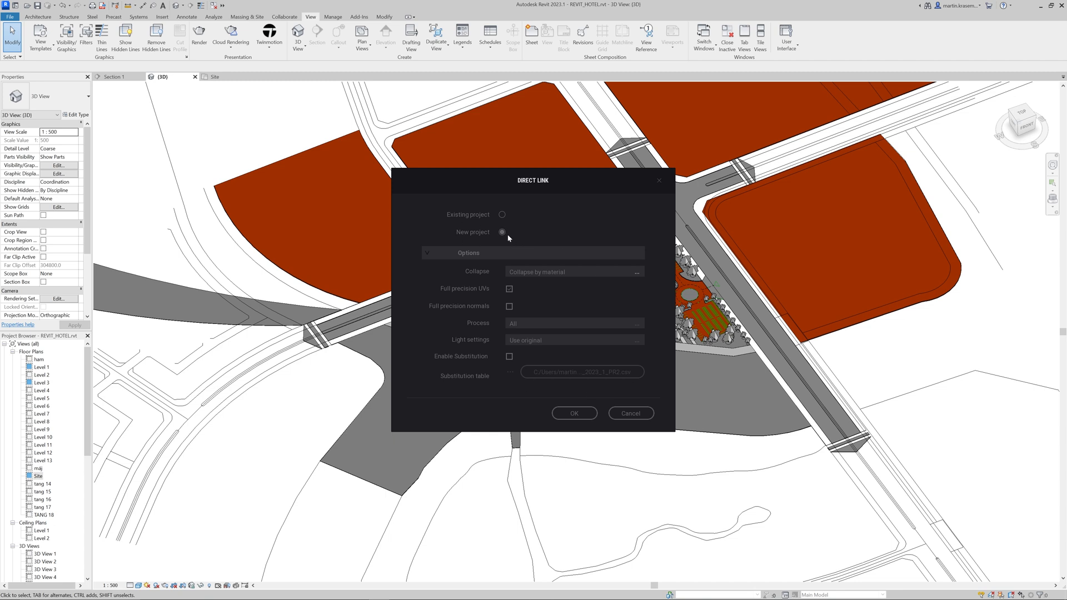
- In Direct Link, target a New project with Collapse by material
{"action": "left_click", "coordinate": [637, 271]}
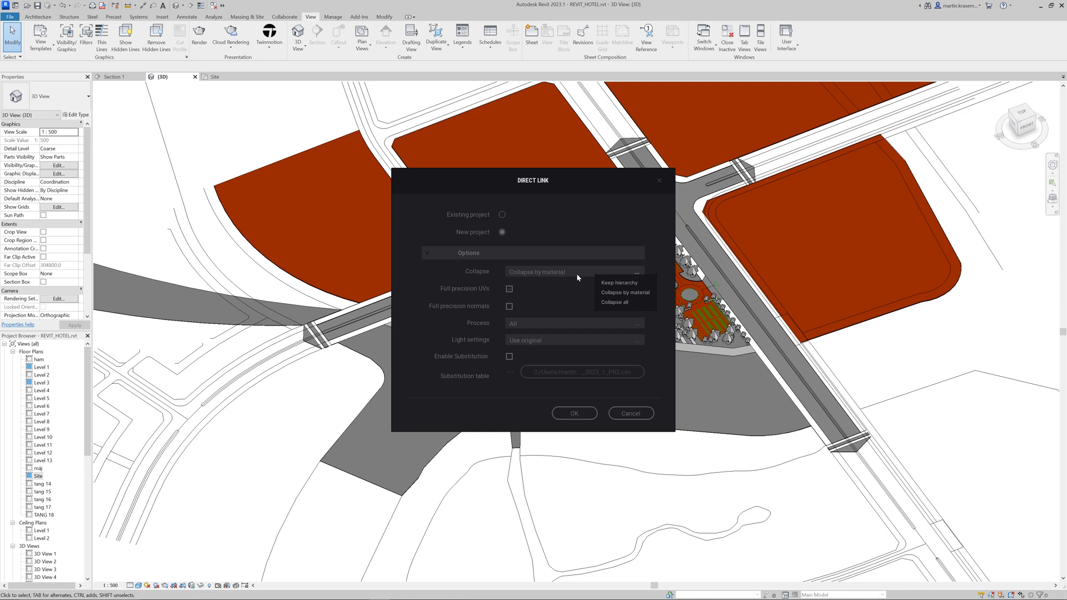
{"action": "left_click", "coordinate": [574, 413]}
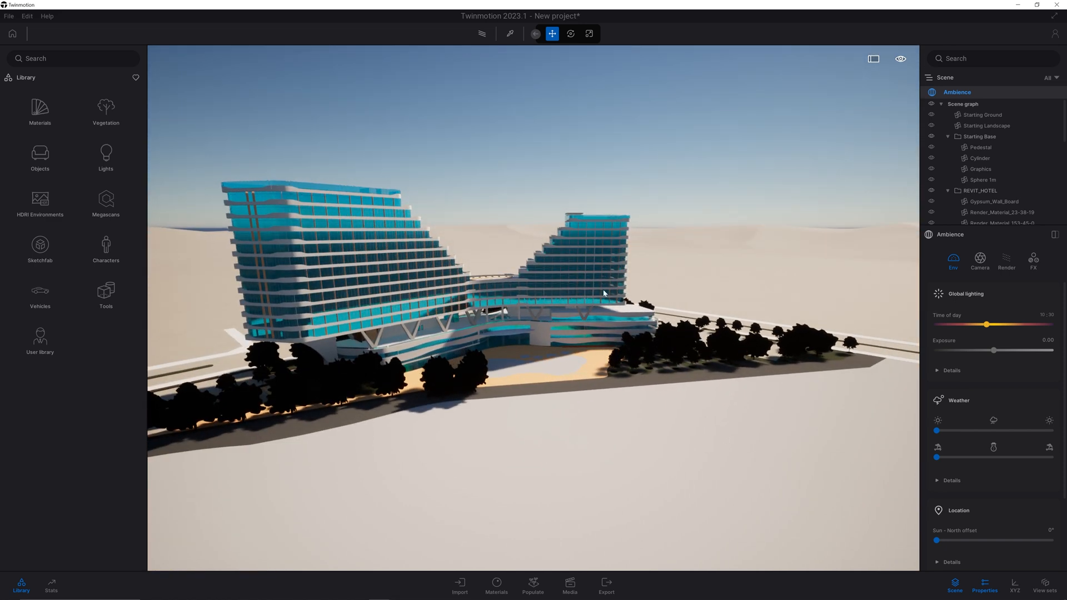
- Collapse the REVIT_HOTEL folder in the Scene graph and select the whole model
{"action": "left_click", "coordinate": [948, 191]}
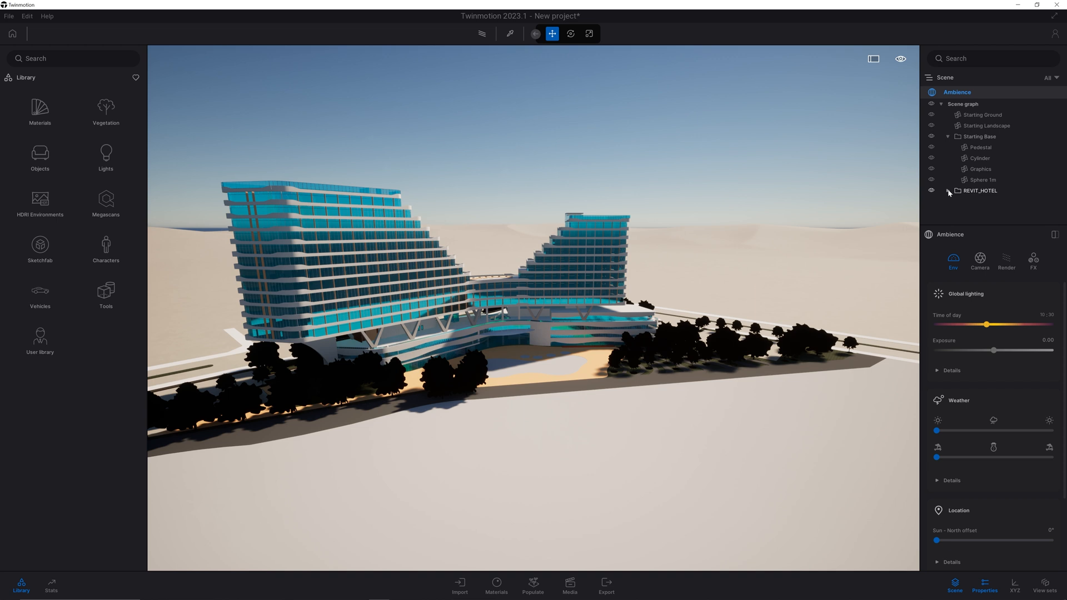
{"action": "left_click", "coordinate": [980, 190]}
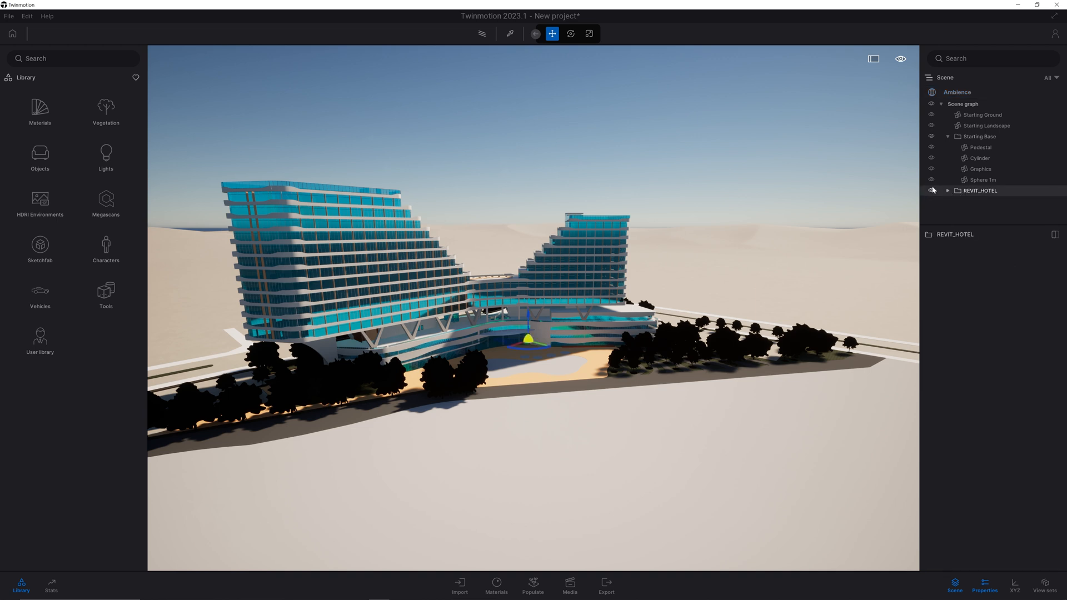
{"action": "left_click", "coordinate": [948, 137]}
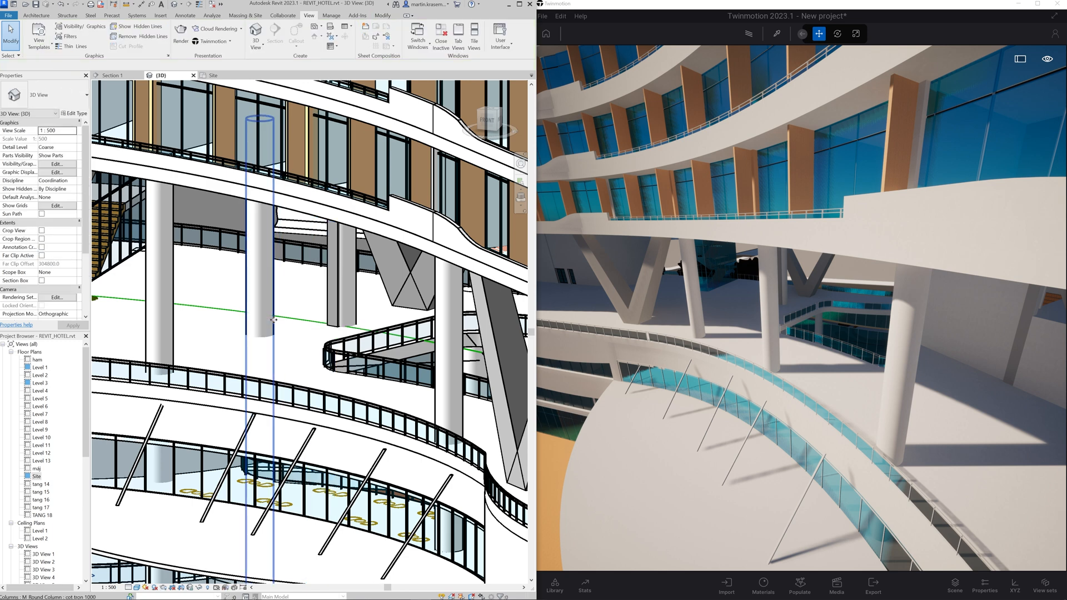
- Deselect the round column and run Twinmotion Direct Link Synchronize
{"action": "left_click", "coordinate": [296, 333]}
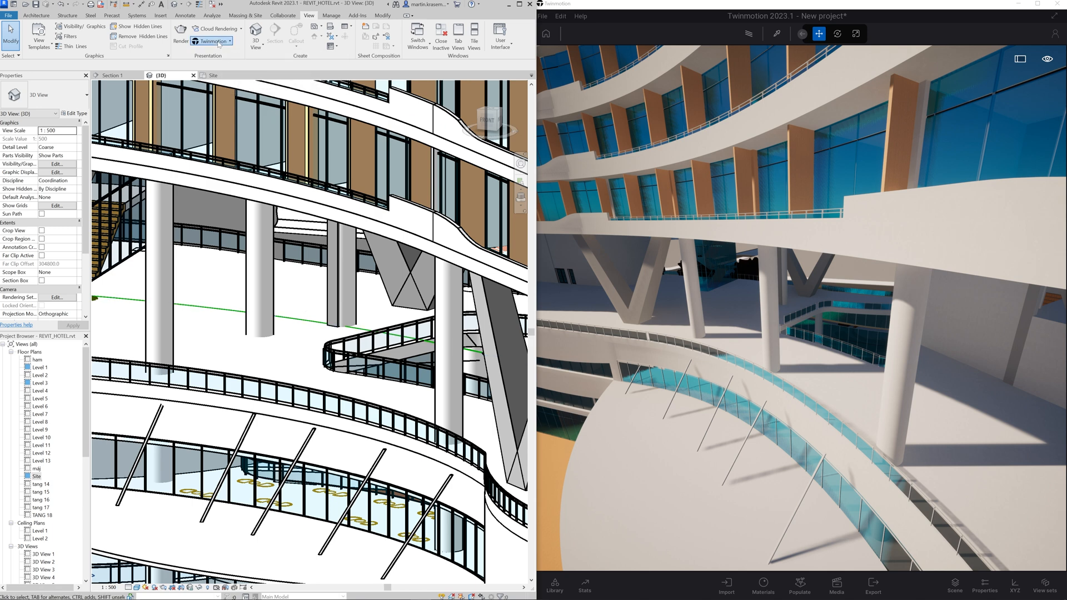
{"action": "left_click", "coordinate": [212, 40]}
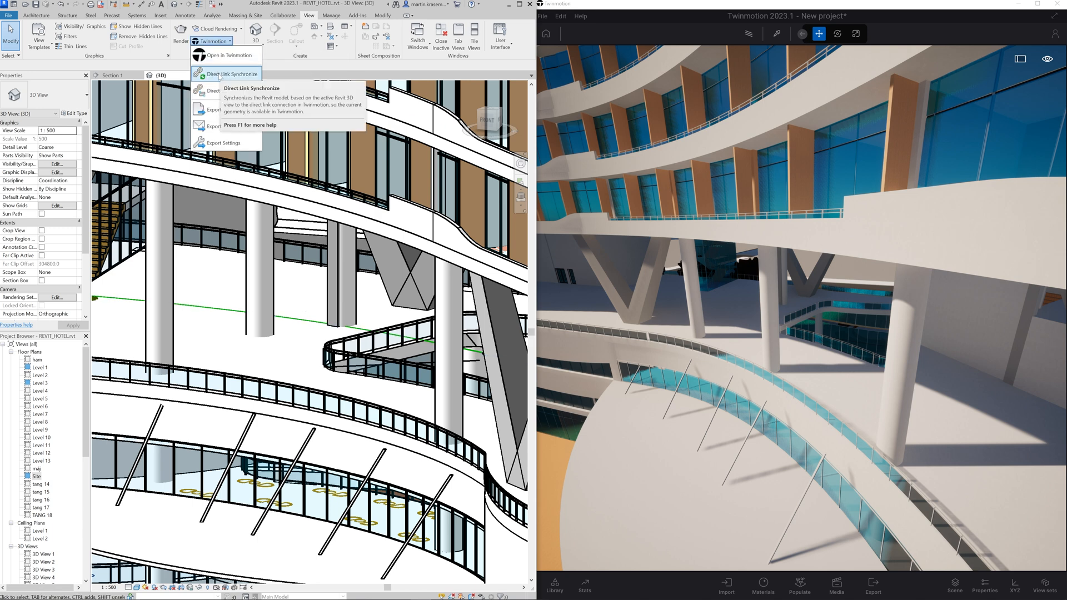
{"action": "left_click", "coordinate": [230, 74]}
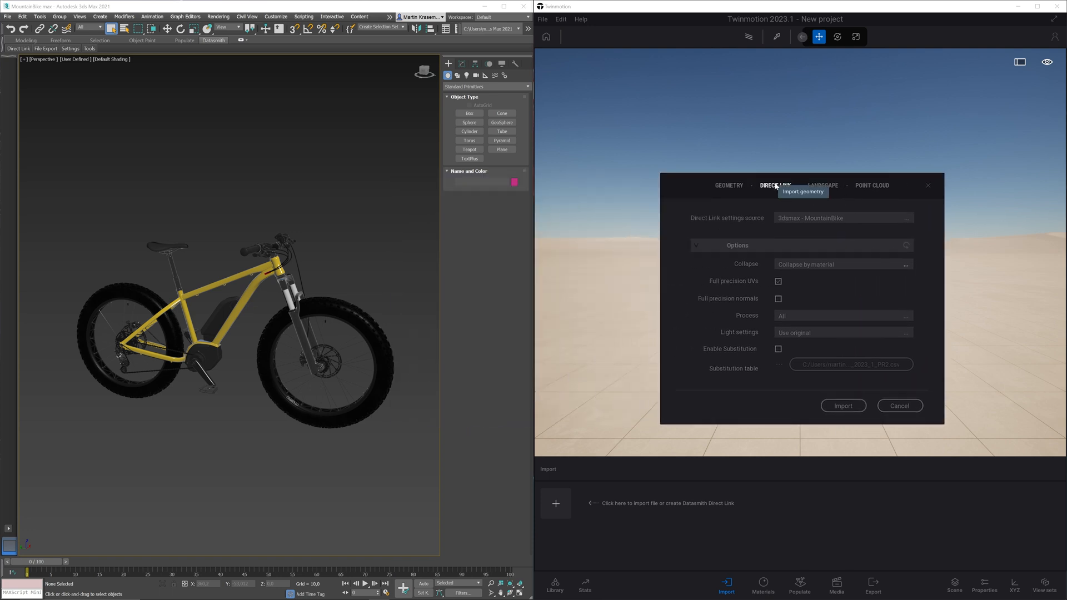
{"action": "mouse_move", "coordinate": [215, 151]}
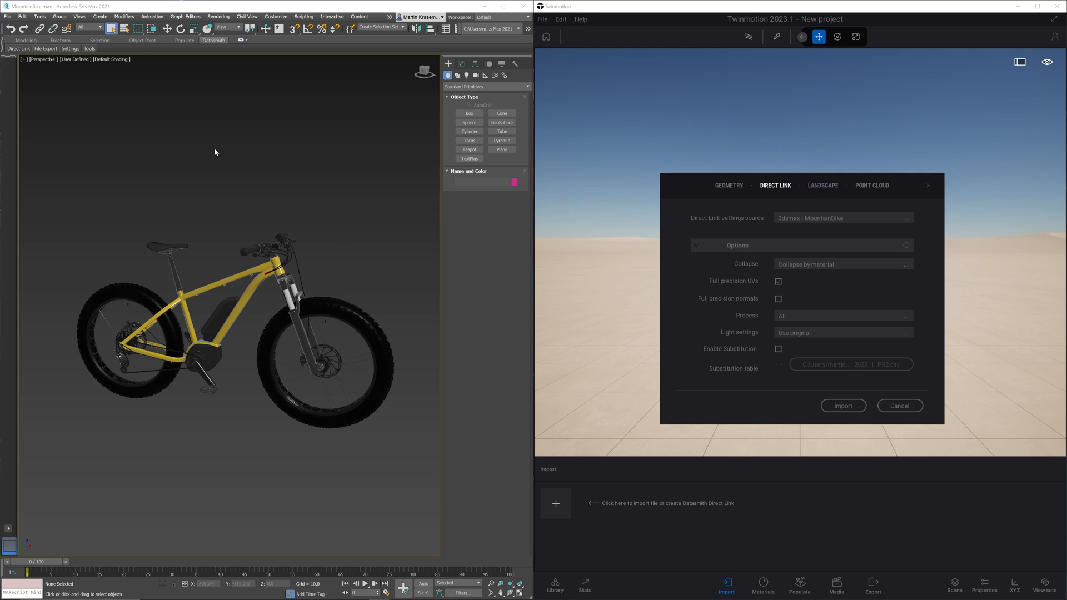
{"action": "mouse_move", "coordinate": [212, 77]}
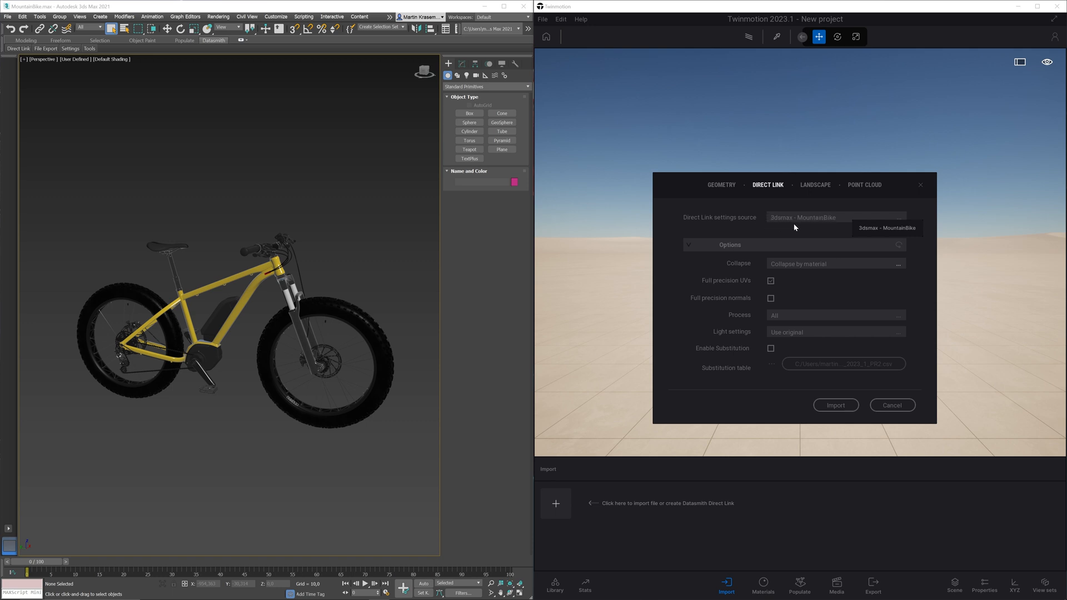
{"action": "mouse_move", "coordinate": [828, 222]}
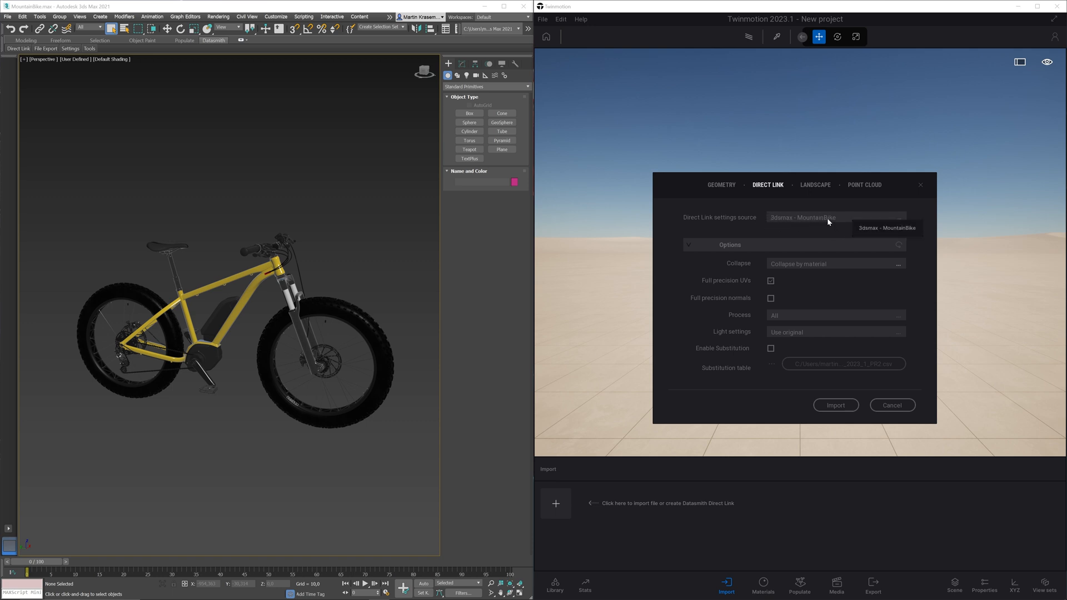
- Import the 3dsmax - MountainBike Direct Link source and synchronize it from 3ds Max
{"action": "left_click", "coordinate": [835, 405]}
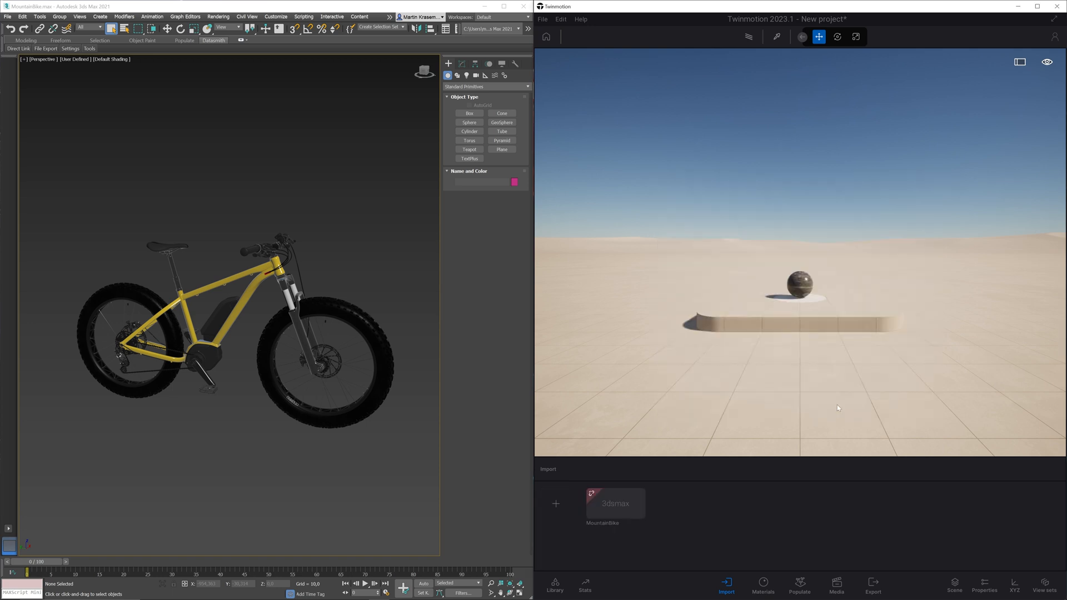
{"action": "left_click", "coordinate": [18, 48]}
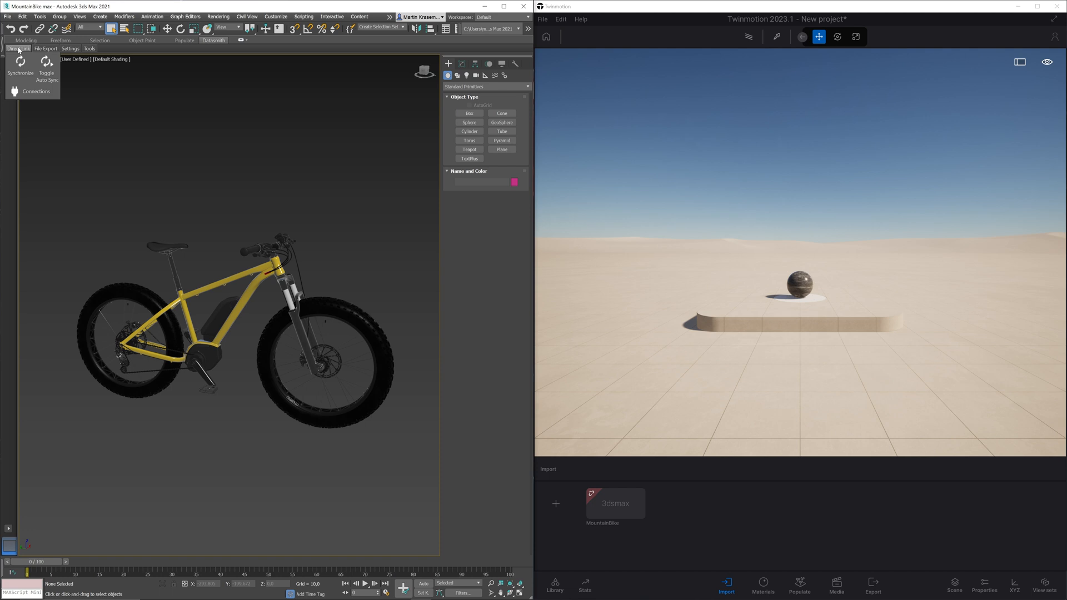
{"action": "left_click", "coordinate": [21, 63]}
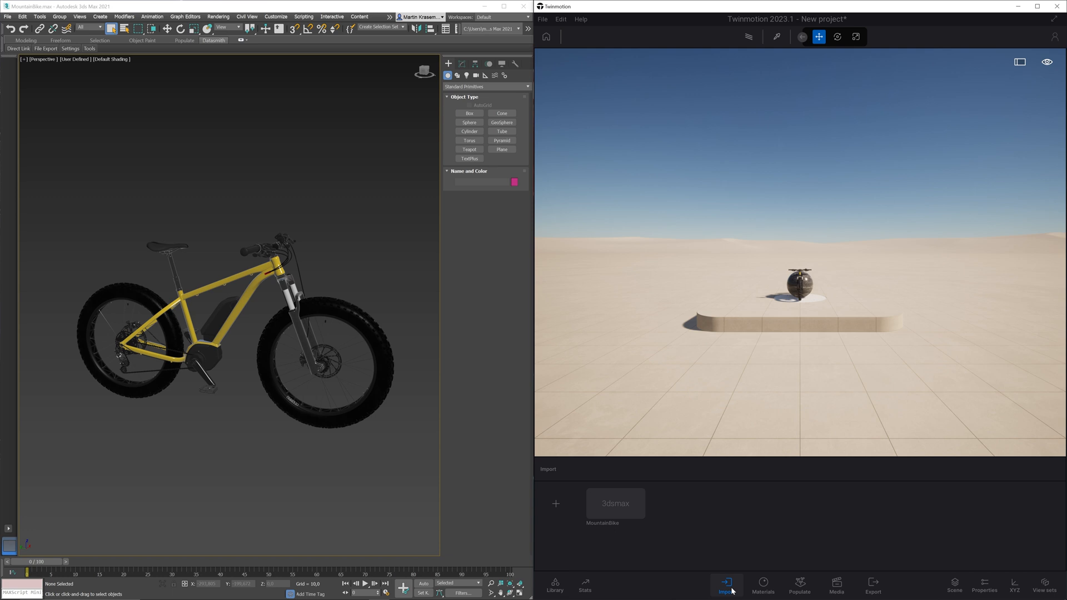
{"action": "left_click", "coordinate": [954, 585]}
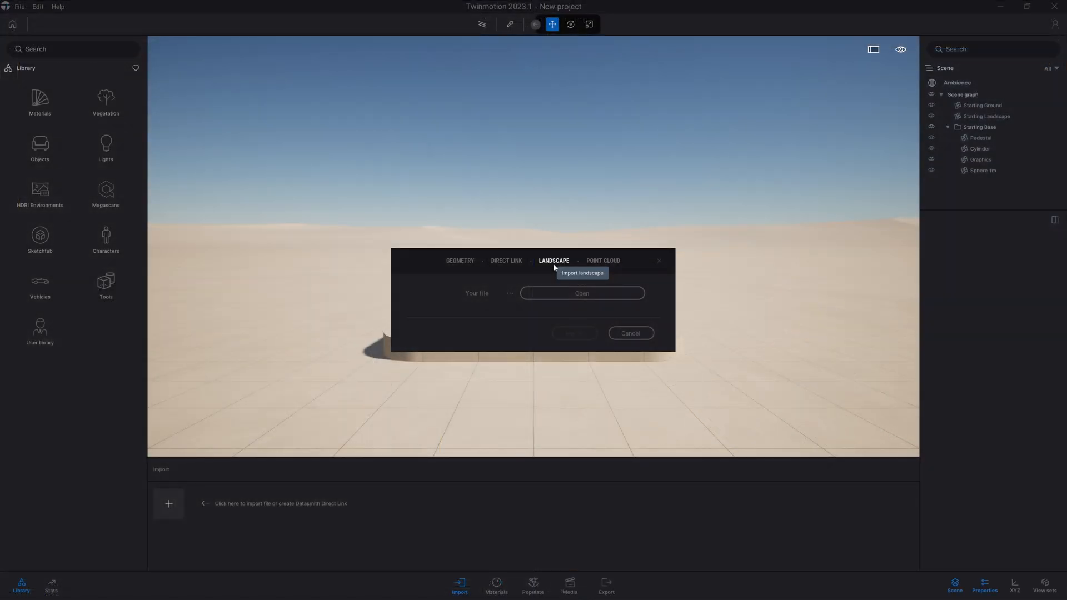
{"action": "mouse_move", "coordinate": [569, 294]}
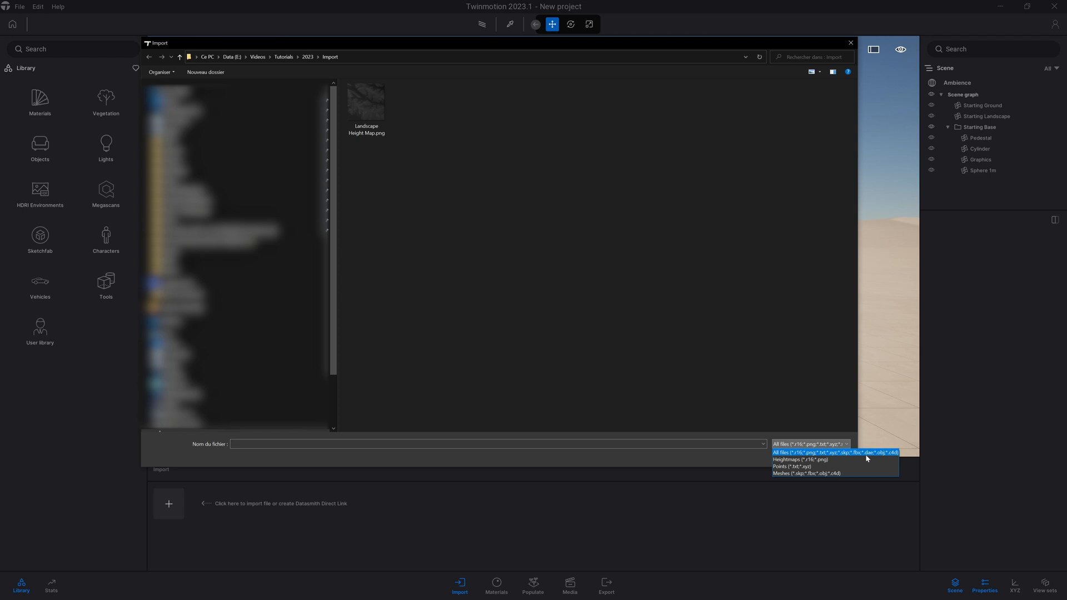
{"action": "mouse_move", "coordinate": [514, 249]}
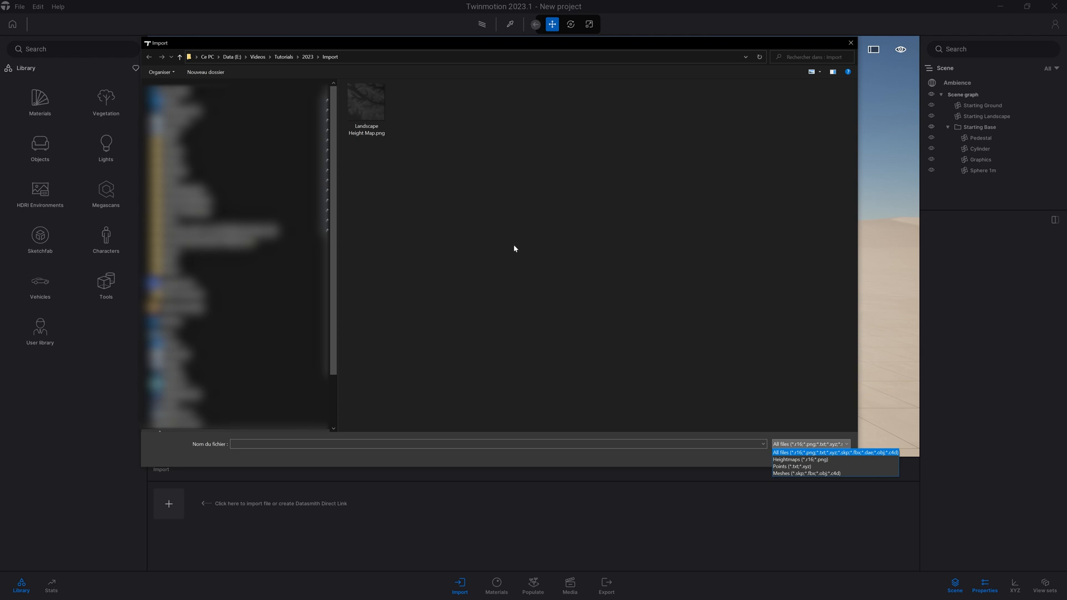
- Pick Landscape Height Map.png as the landscape heightmap file
{"action": "left_click", "coordinate": [366, 101]}
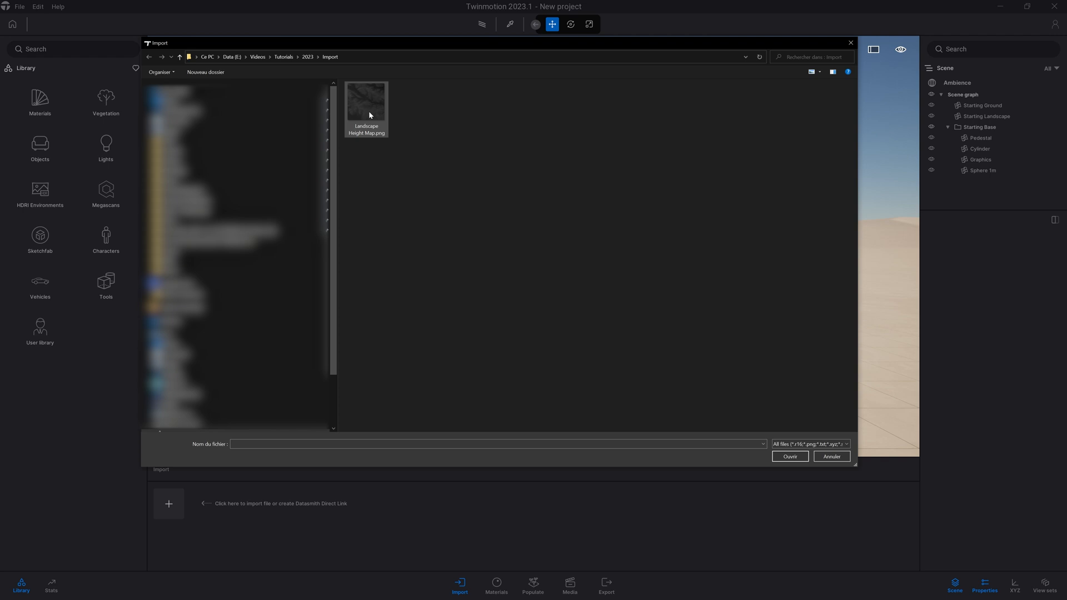
{"action": "double_click", "coordinate": [366, 102]}
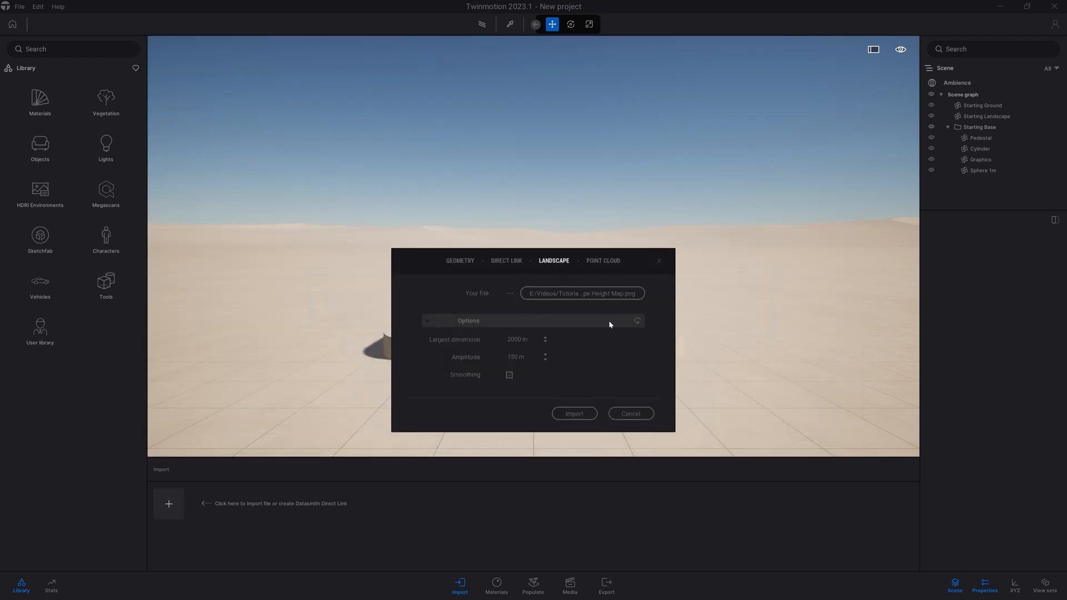
{"action": "mouse_move", "coordinate": [524, 347]}
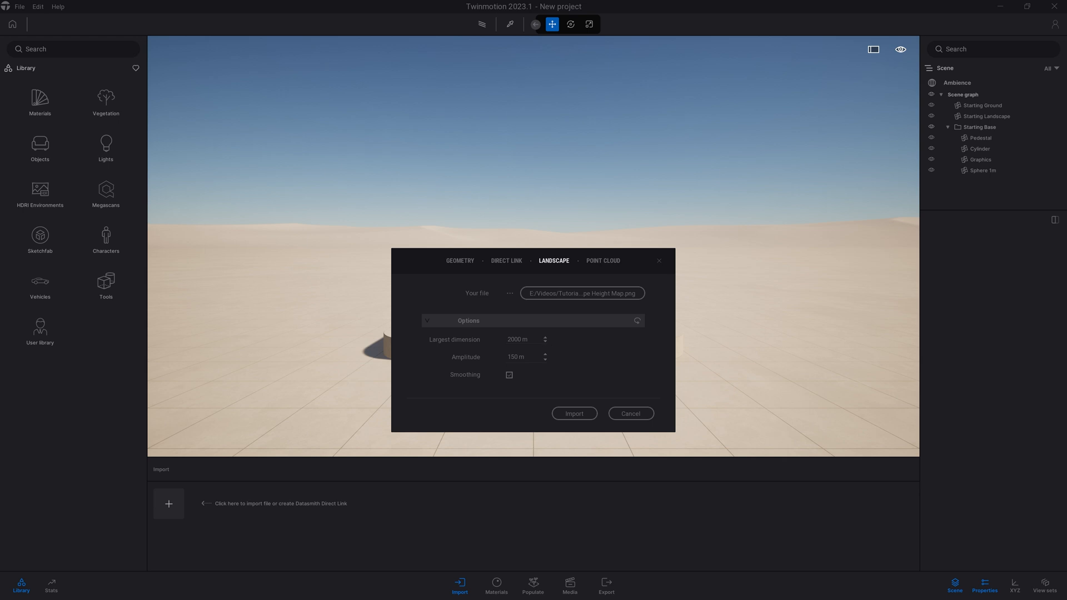
{"action": "mouse_move", "coordinate": [515, 366]}
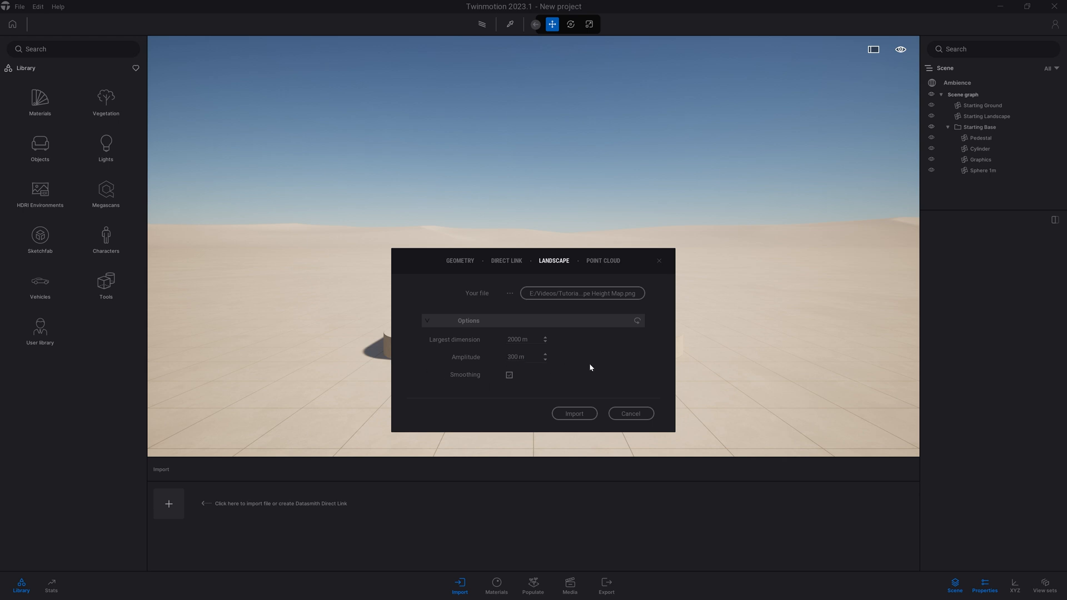
- Import the heightmap landscape at 2000 m largest dimension with 300 m amplitude
{"action": "left_click", "coordinate": [508, 375]}
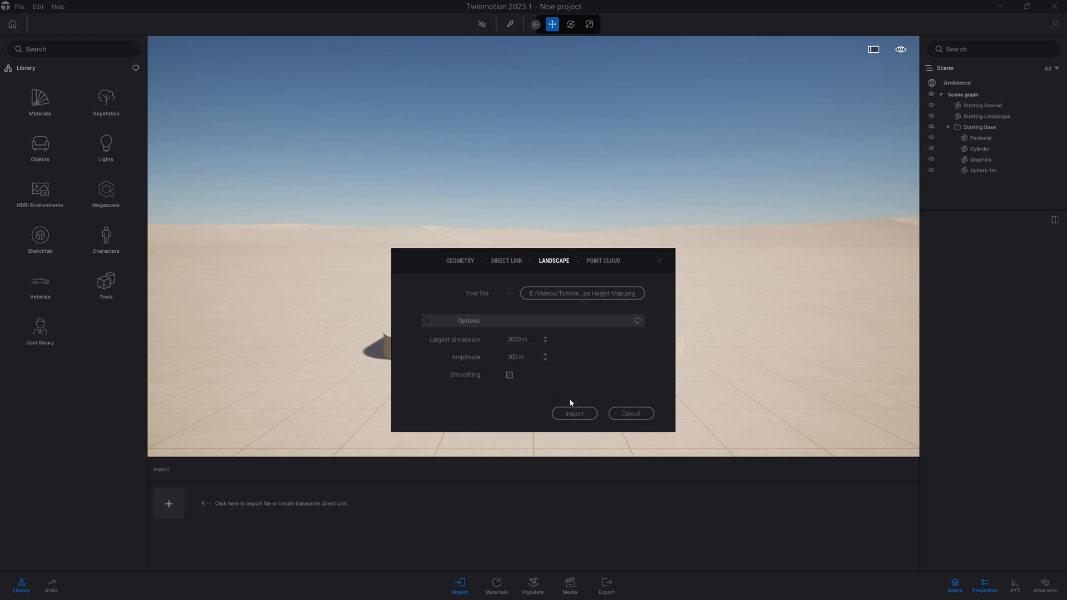
{"action": "left_click", "coordinate": [574, 413]}
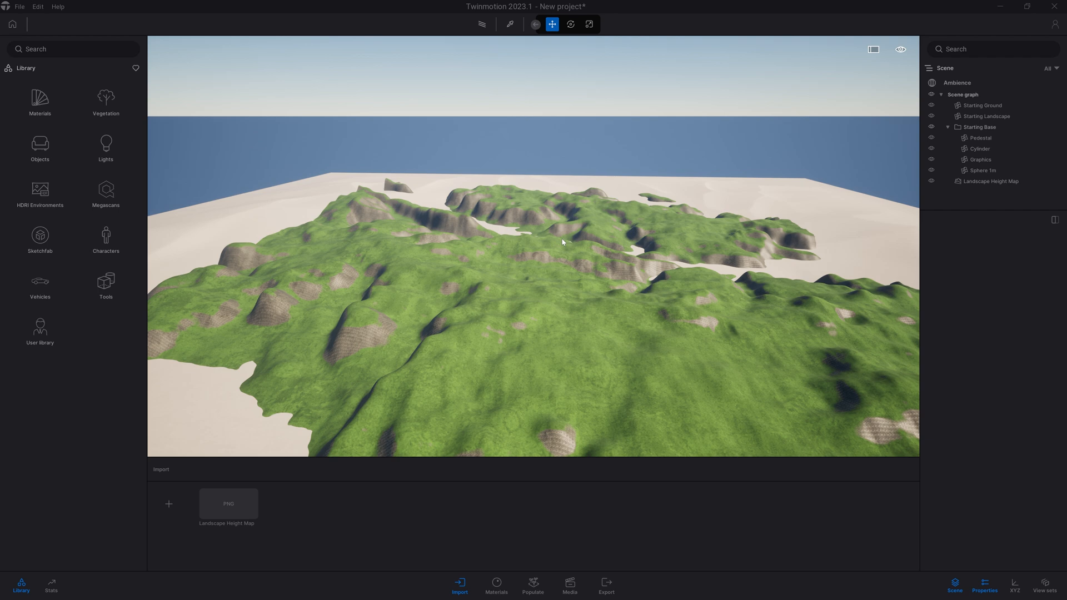
- Hide Starting Ground, Starting Landscape and Starting Base, then select Landscape Height Map
{"action": "left_click", "coordinate": [948, 128]}
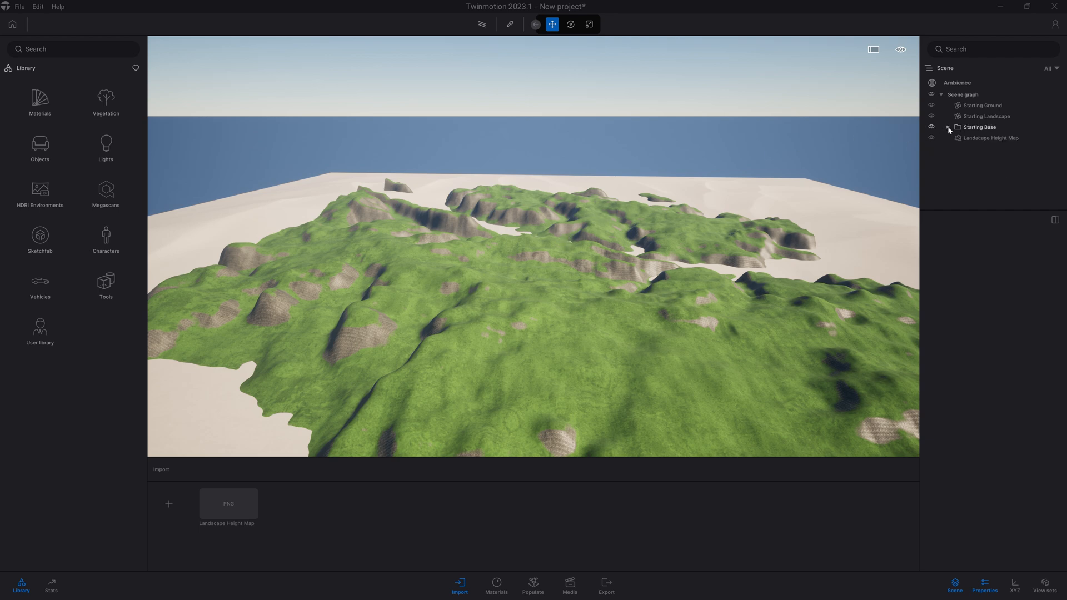
{"action": "left_click", "coordinate": [991, 116]}
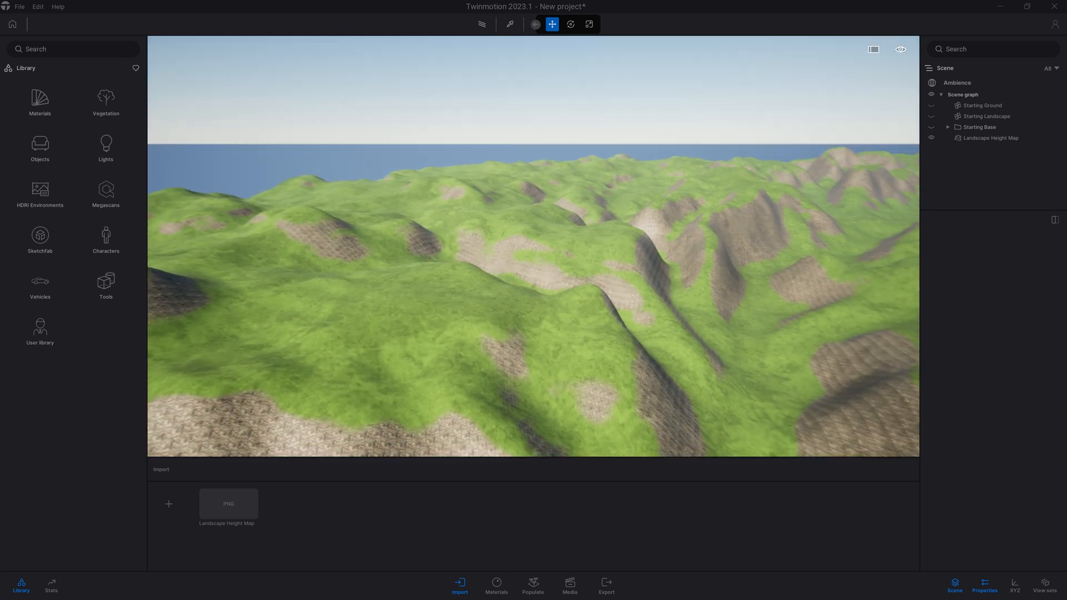
{"action": "left_click", "coordinate": [991, 137]}
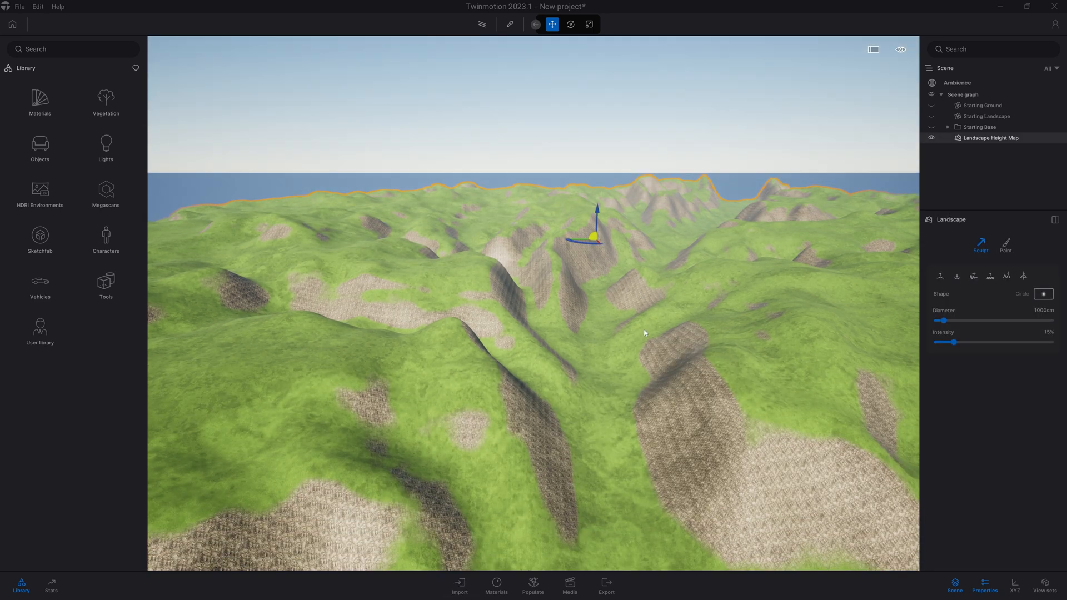
{"action": "mouse_move", "coordinate": [1013, 261]}
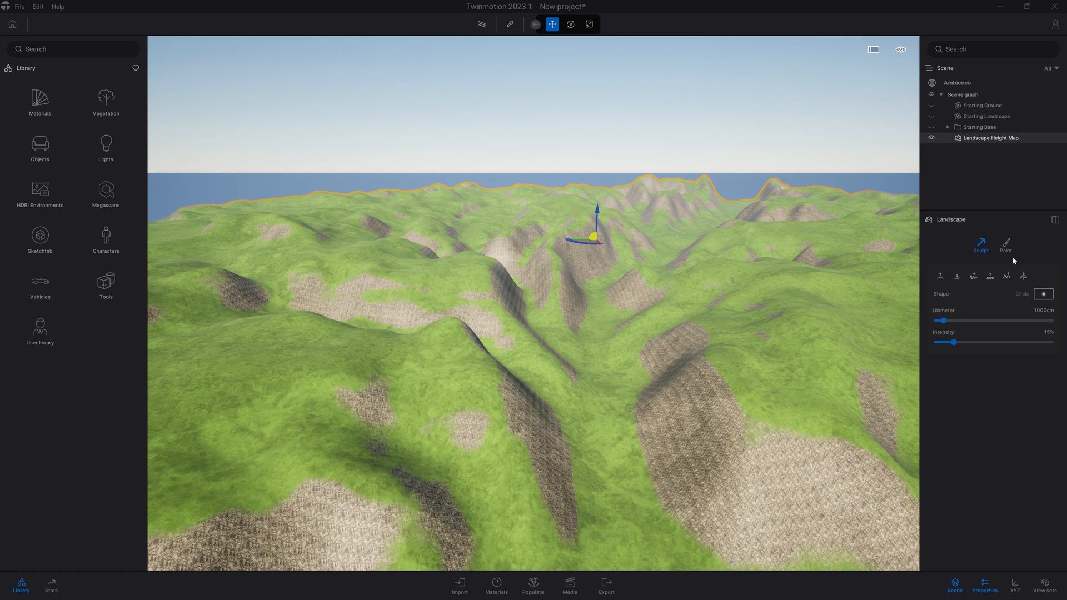
{"action": "mouse_move", "coordinate": [980, 243]}
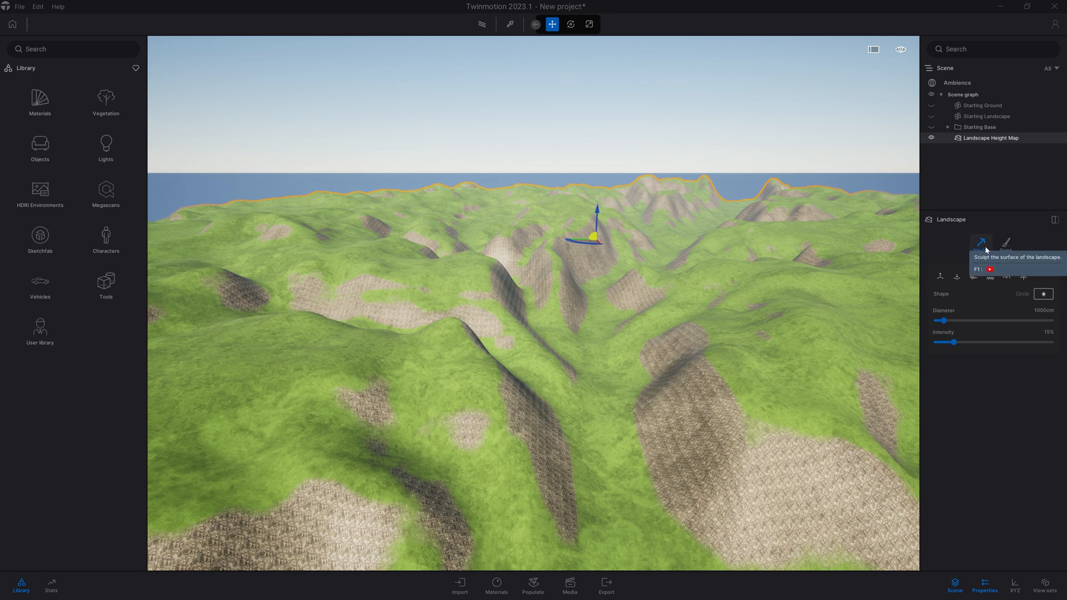
- Paint the terrain with the fourth mossy rocks material at 84% texture scale
{"action": "left_click", "coordinate": [1007, 243]}
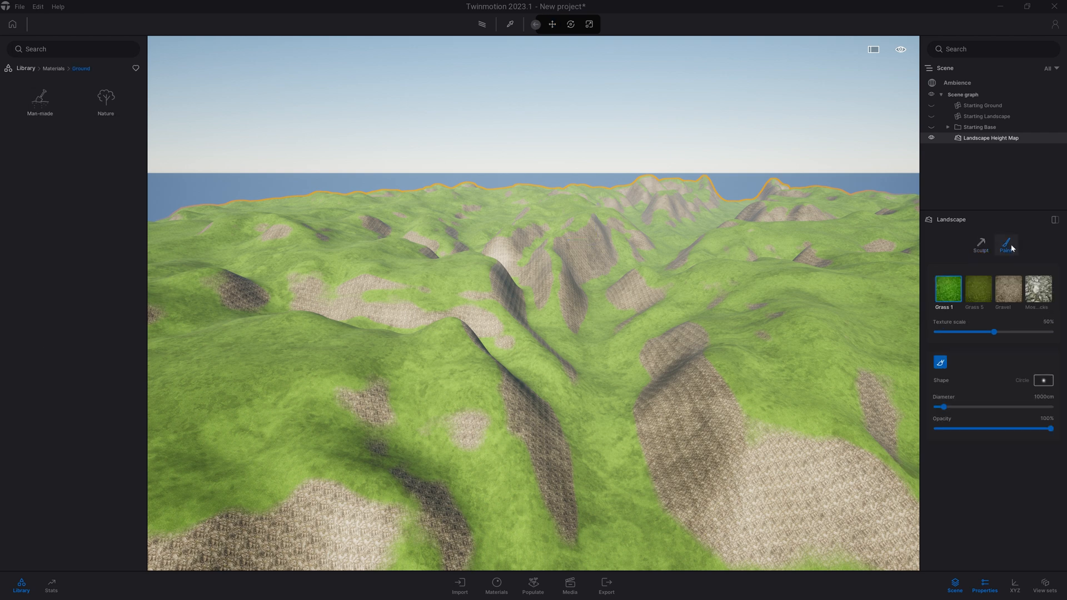
{"action": "left_click", "coordinate": [1037, 289]}
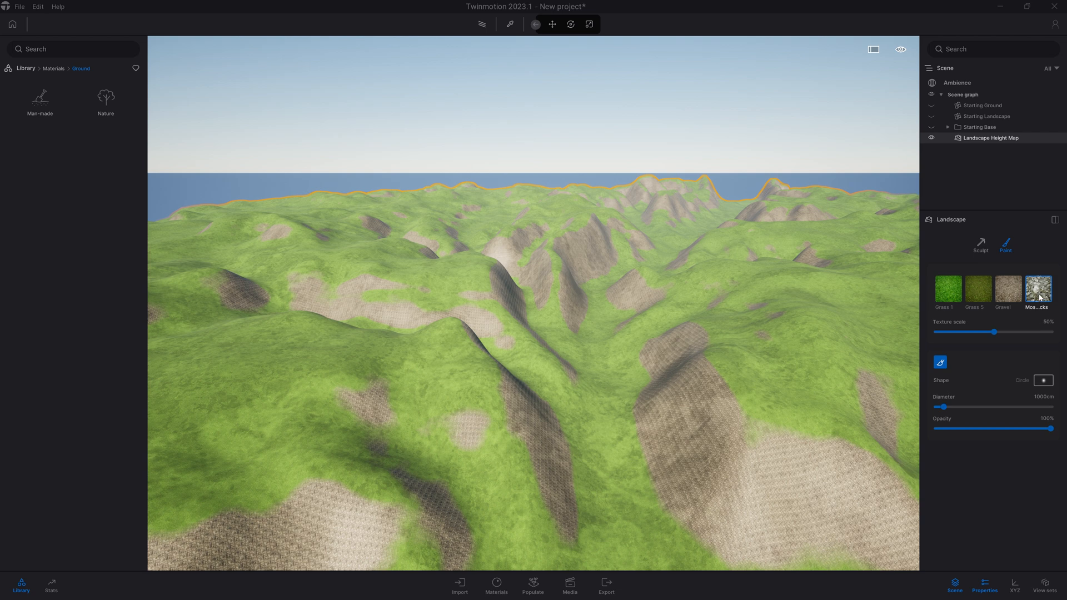
{"action": "mouse_move", "coordinate": [1026, 311]}
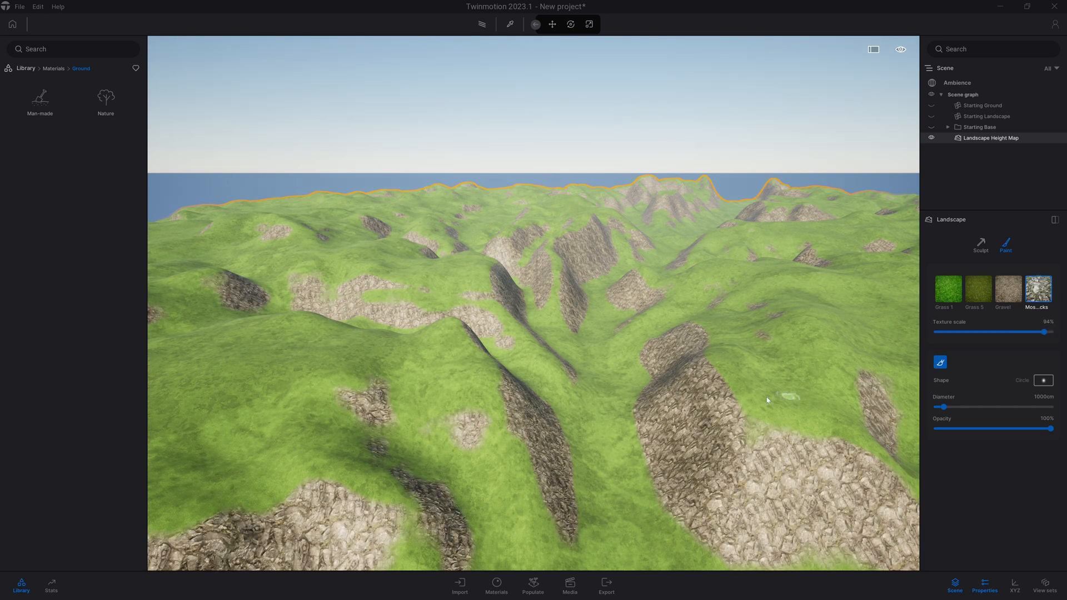
{"action": "left_click", "coordinate": [552, 24]}
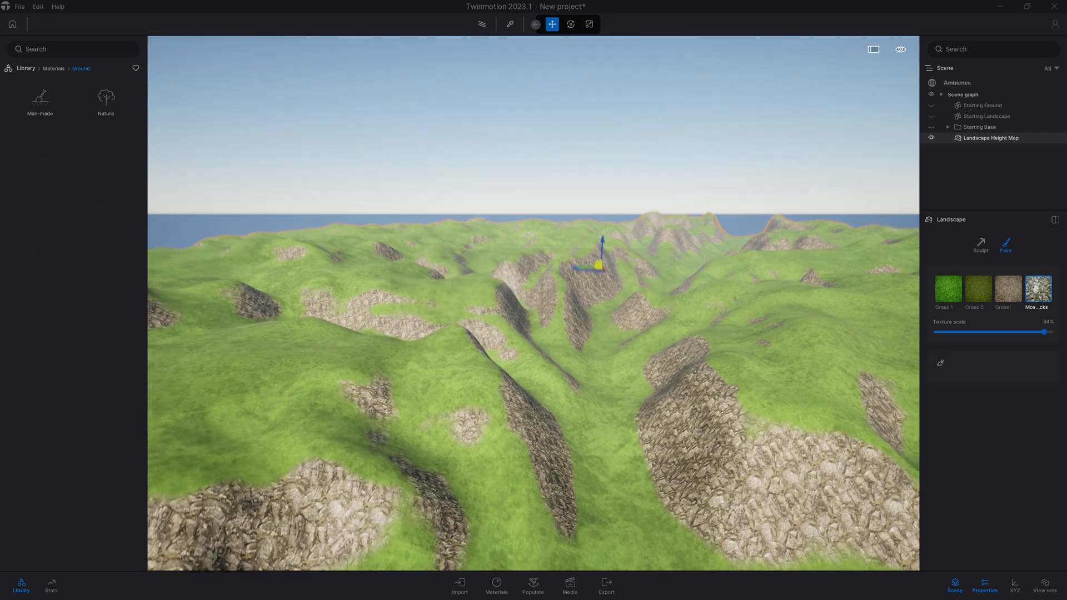
- Import the Epsom_Nadir-V3_Combined.las file as a point cloud
{"action": "left_click", "coordinate": [458, 585]}
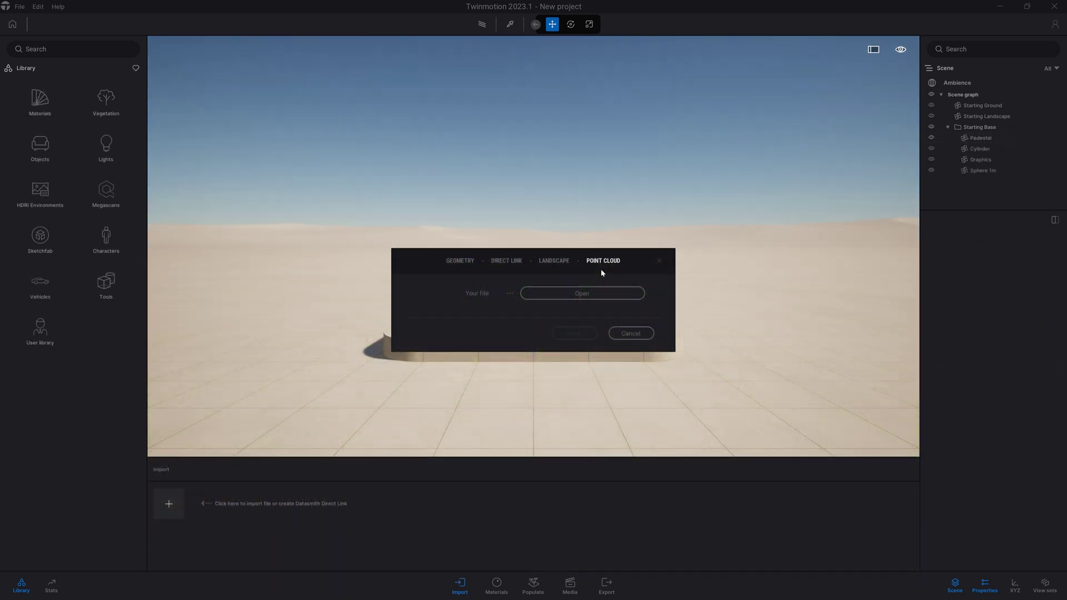
{"action": "mouse_move", "coordinate": [593, 294]}
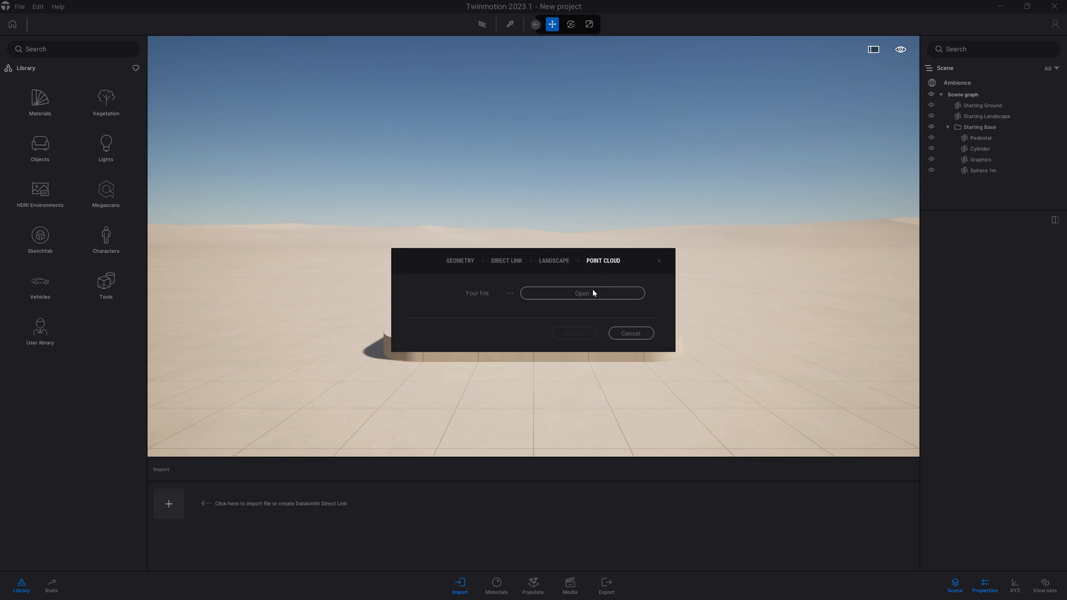
{"action": "left_click", "coordinate": [582, 294]}
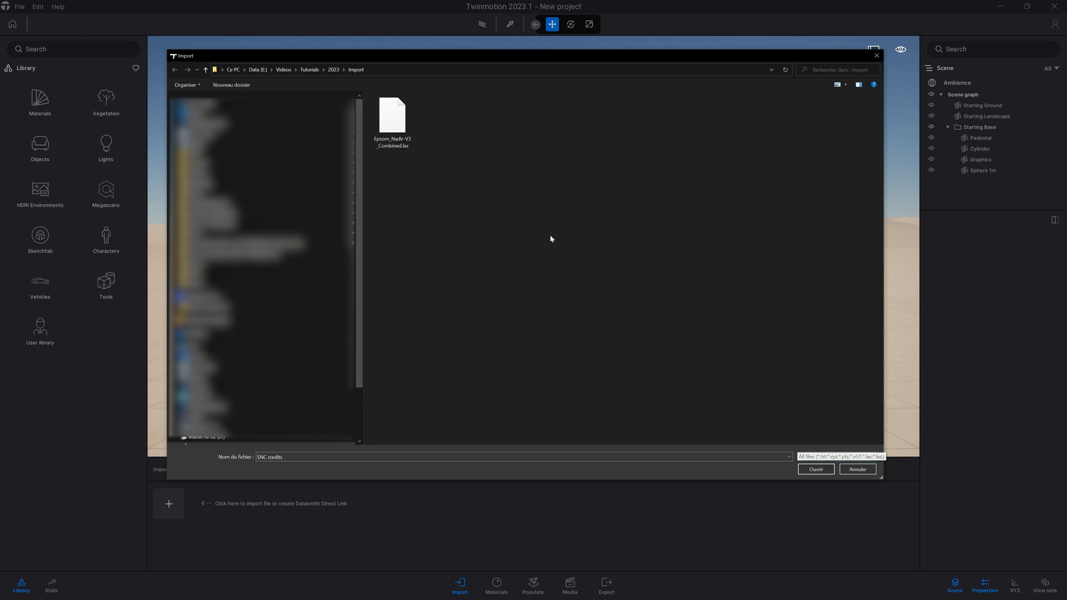
{"action": "mouse_move", "coordinate": [394, 124]}
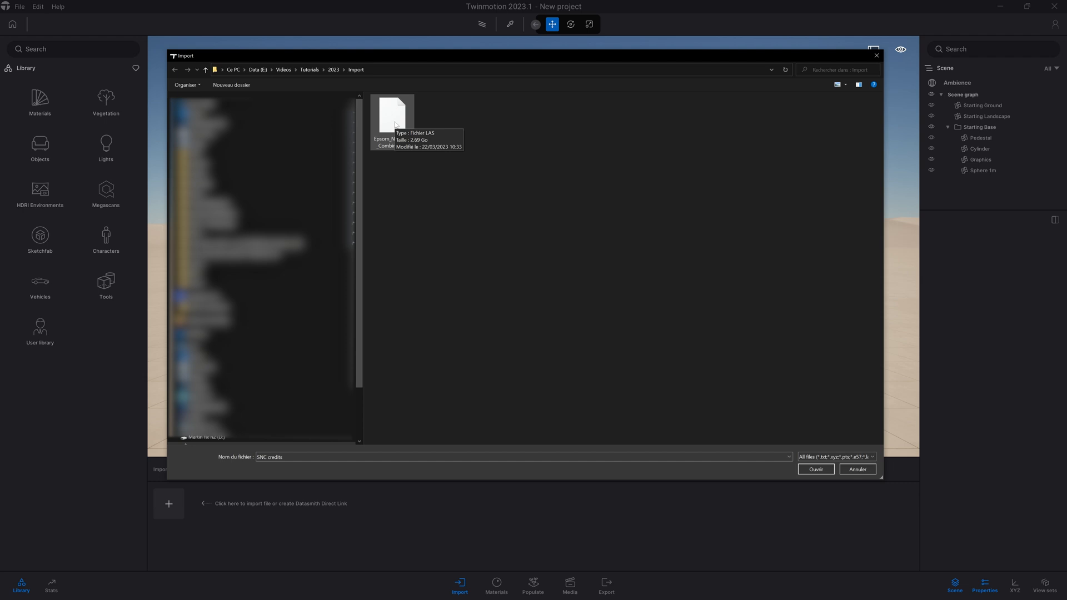
{"action": "left_click", "coordinate": [815, 469]}
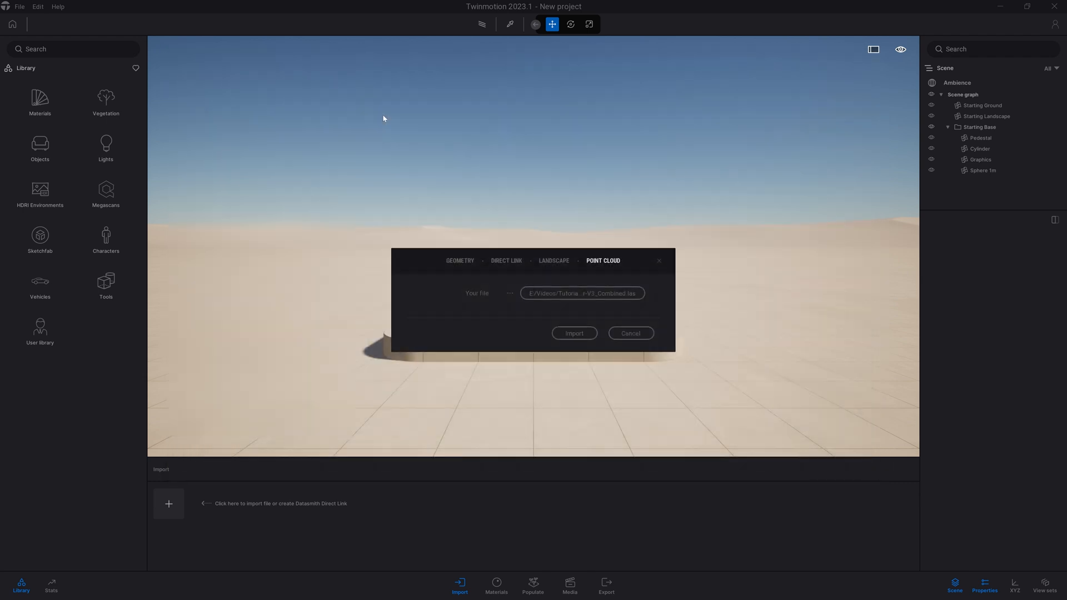
{"action": "left_click", "coordinate": [573, 333]}
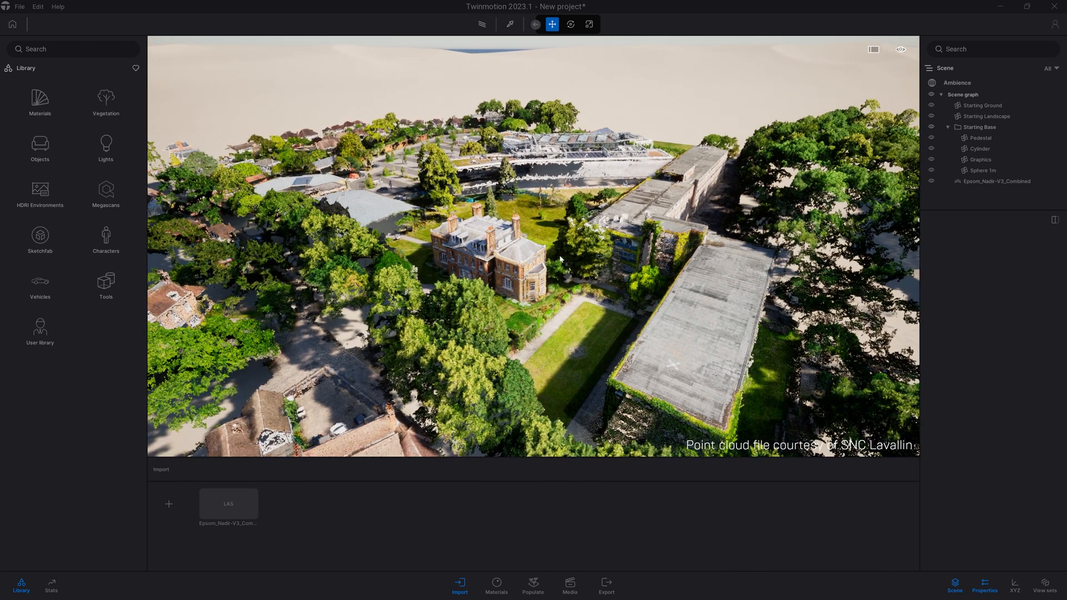
- Select the loaded Epsom_Nadir-V3_Combined point cloud in the Scene graph
{"action": "left_click", "coordinate": [996, 181]}
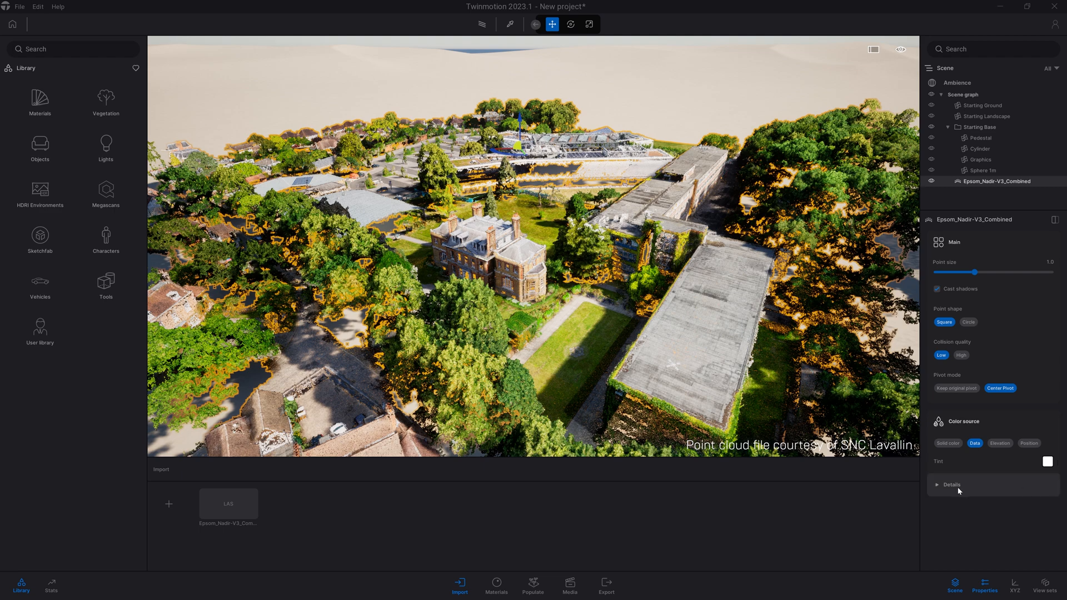
{"action": "mouse_move", "coordinate": [885, 296]}
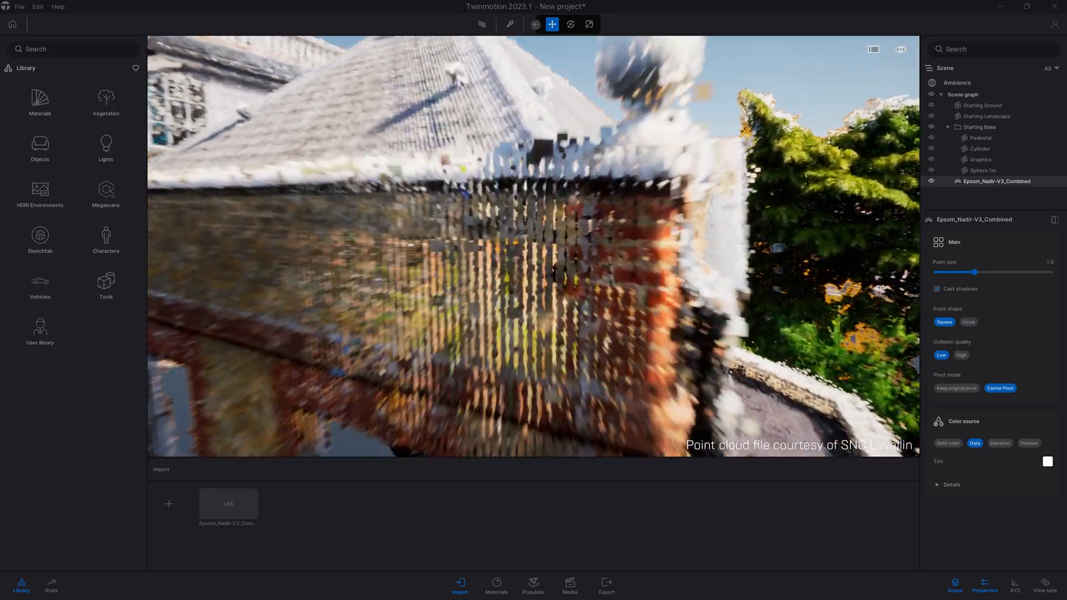
- Set the point cloud's point shape to Circle and point size to 1.5
{"action": "left_click", "coordinate": [968, 322]}
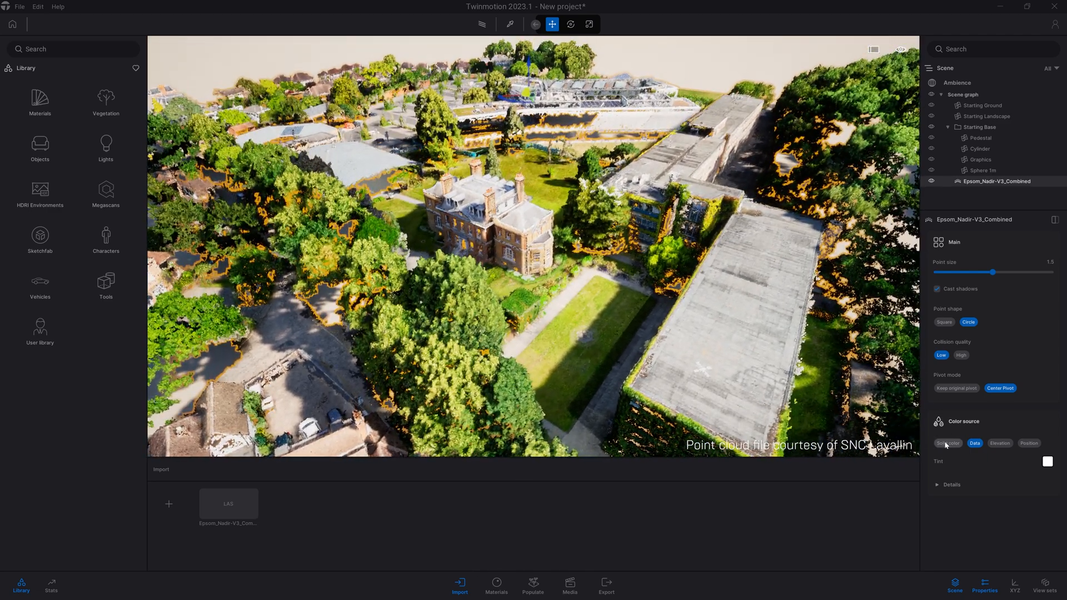
{"action": "left_click", "coordinate": [1029, 443]}
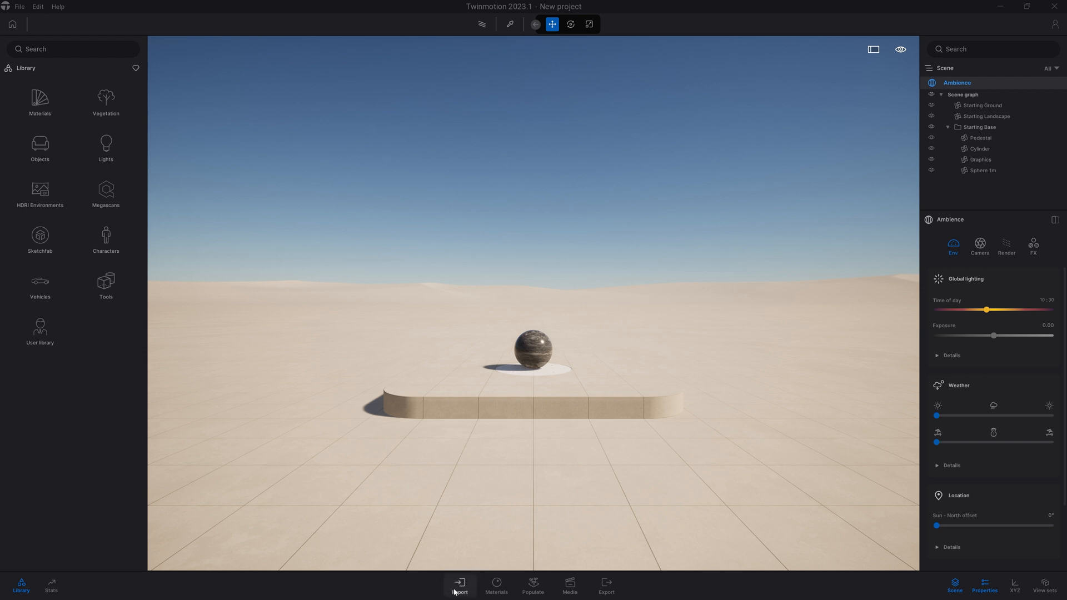
- Show and hide the Import dock, then open the File import dialog and cancel it
{"action": "left_click", "coordinate": [460, 585]}
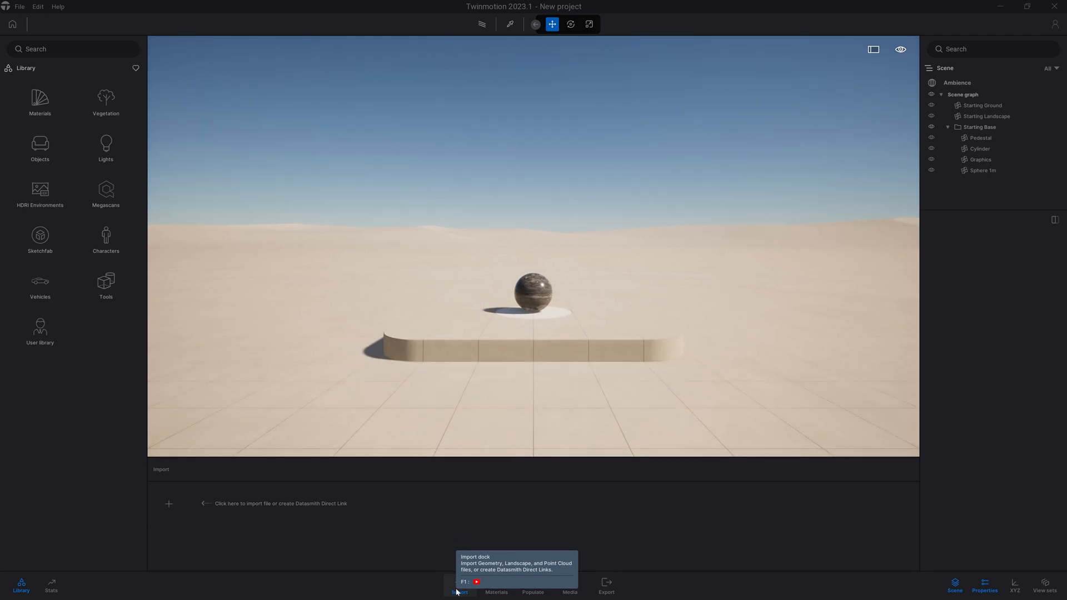
{"action": "left_click", "coordinate": [19, 6]}
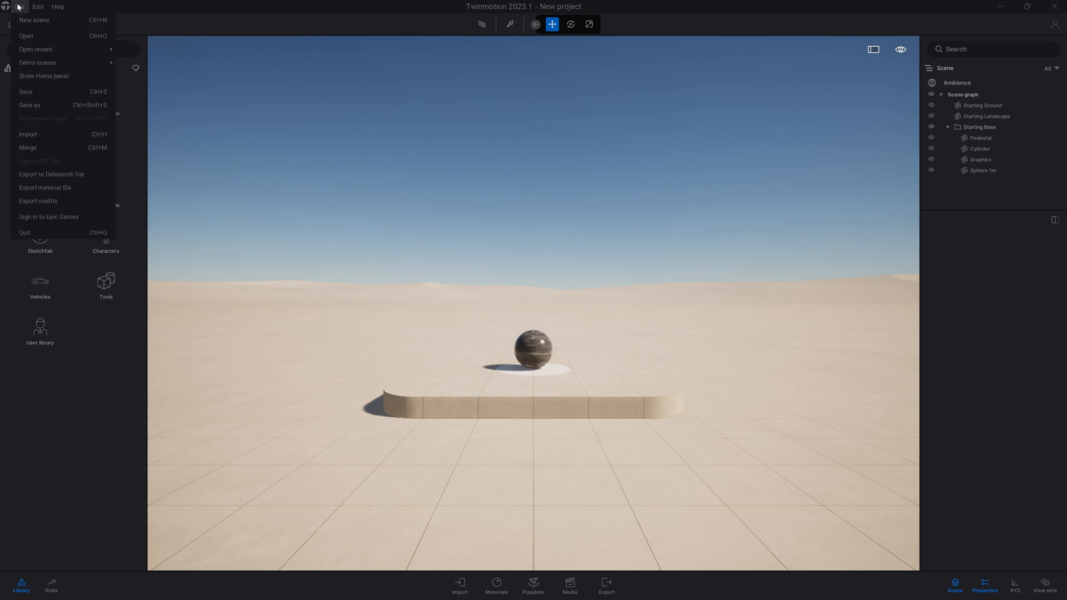
{"action": "left_click", "coordinate": [27, 134]}
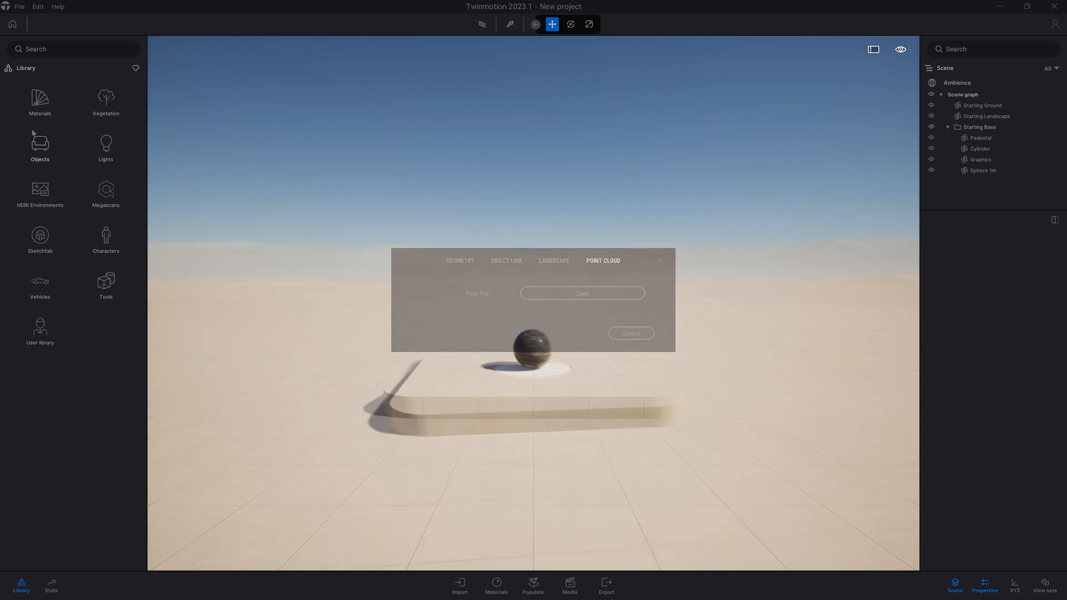
{"action": "left_click", "coordinate": [630, 333]}
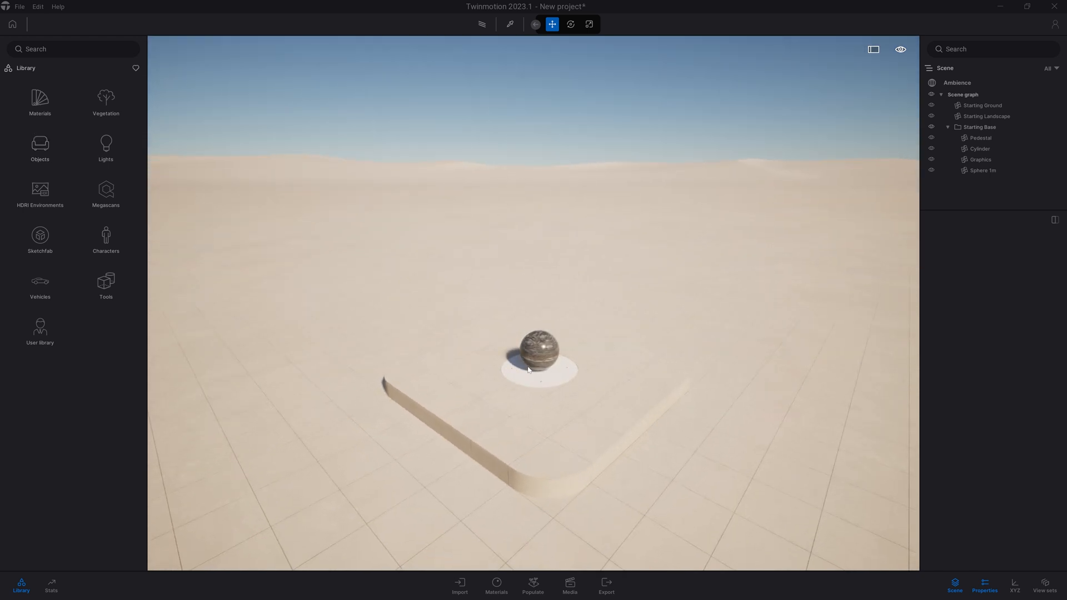